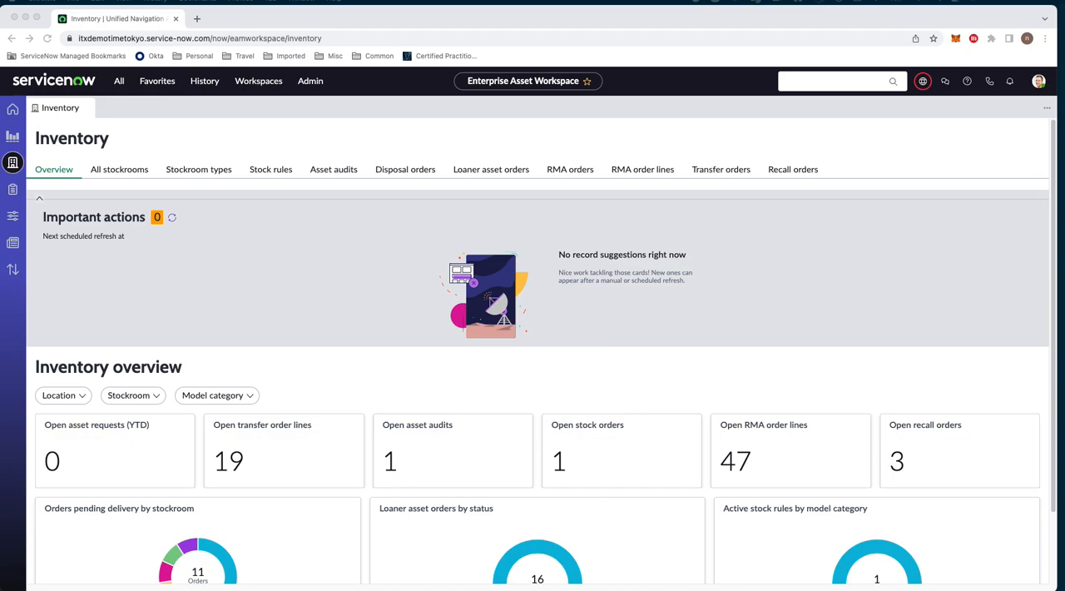
mouse_move(114, 349)
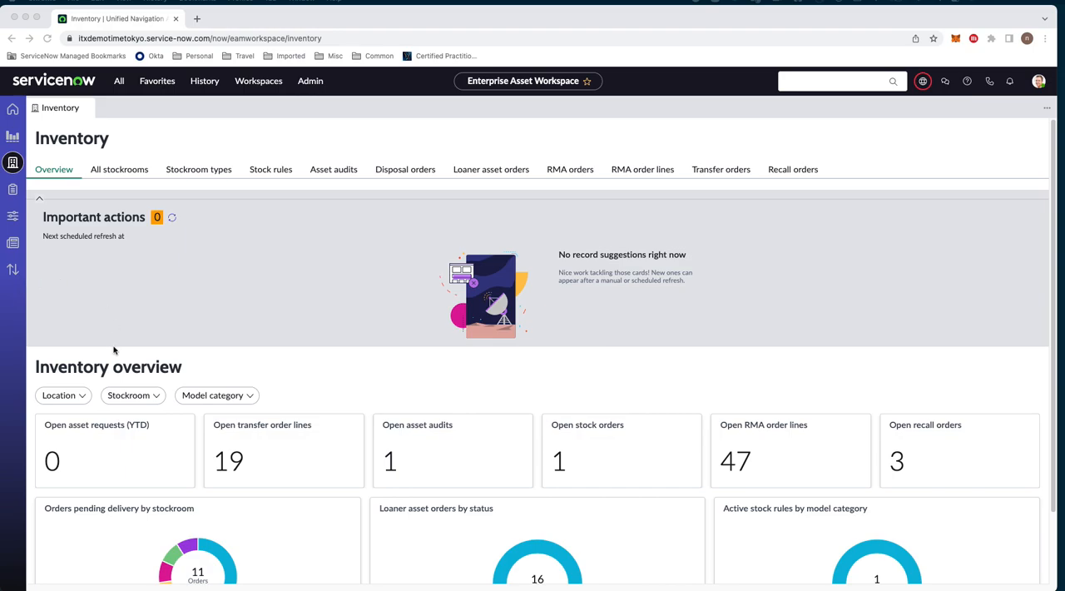
mouse_move(289, 230)
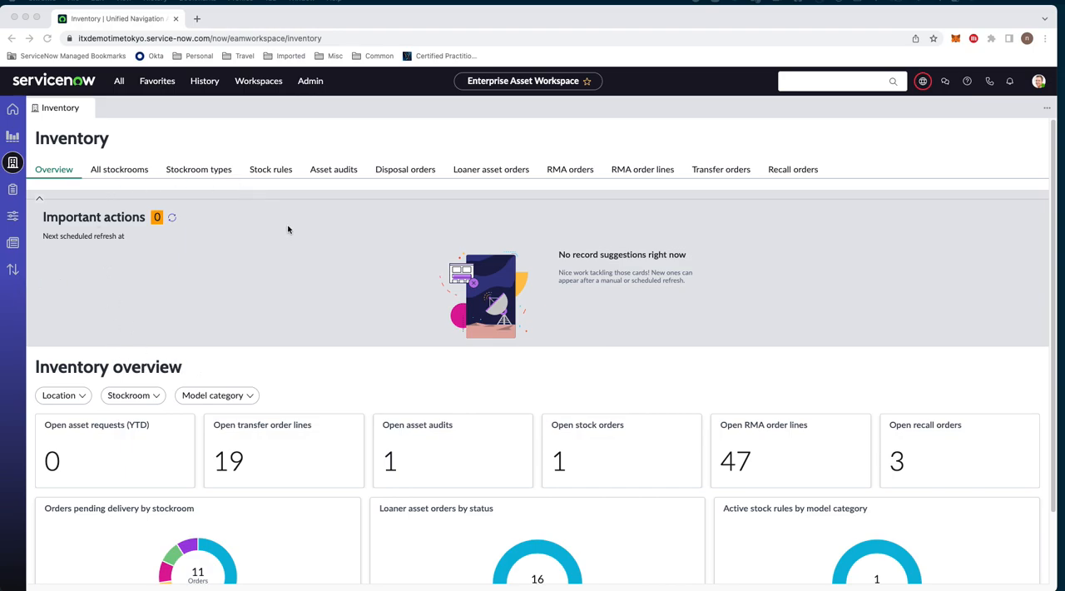
mouse_move(423, 365)
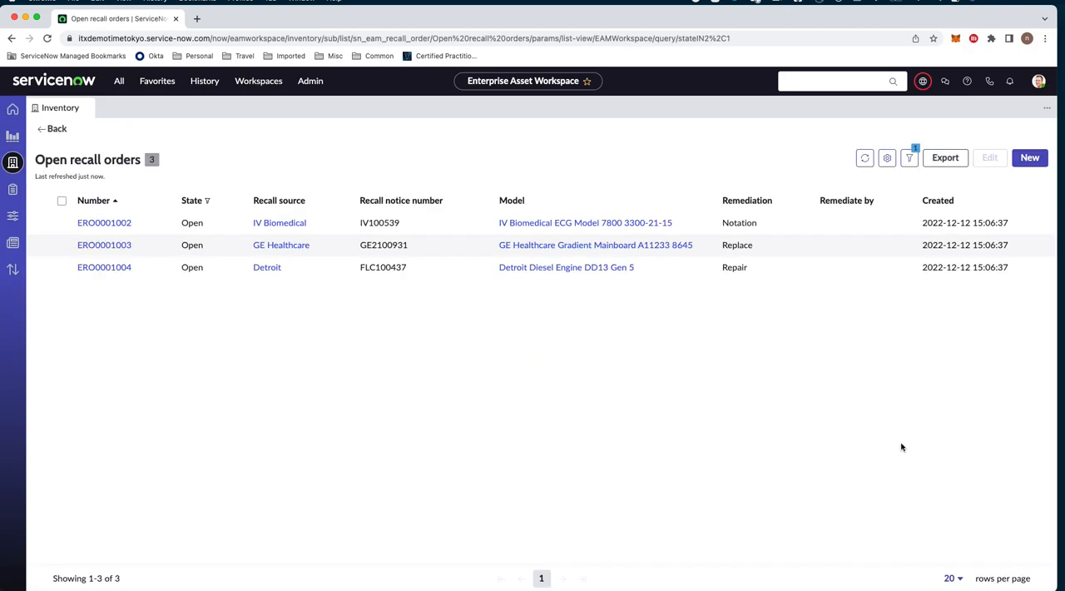
mouse_move(609, 412)
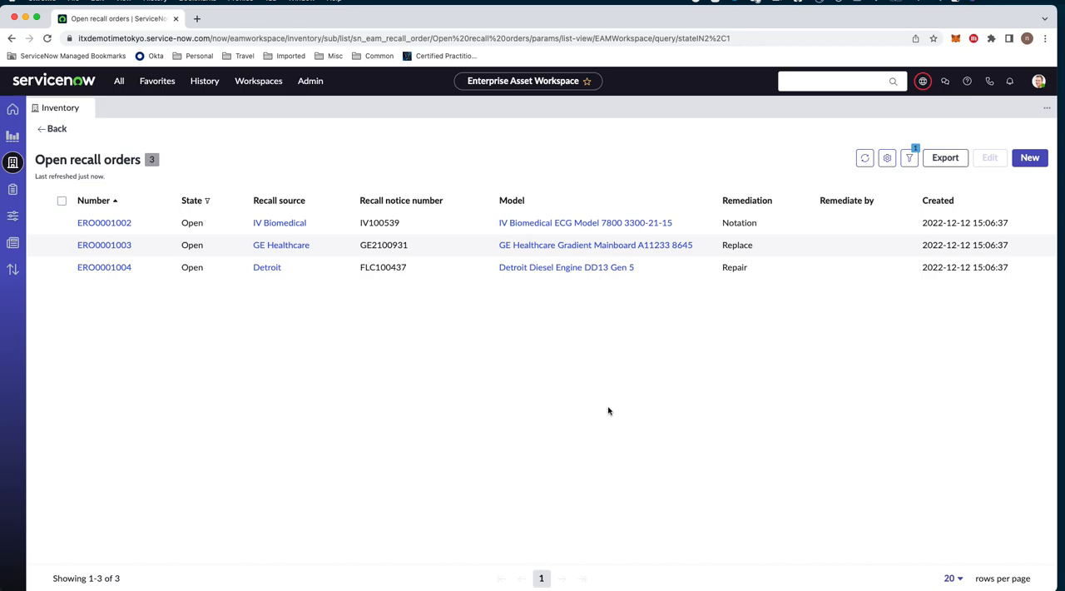
mouse_move(717, 390)
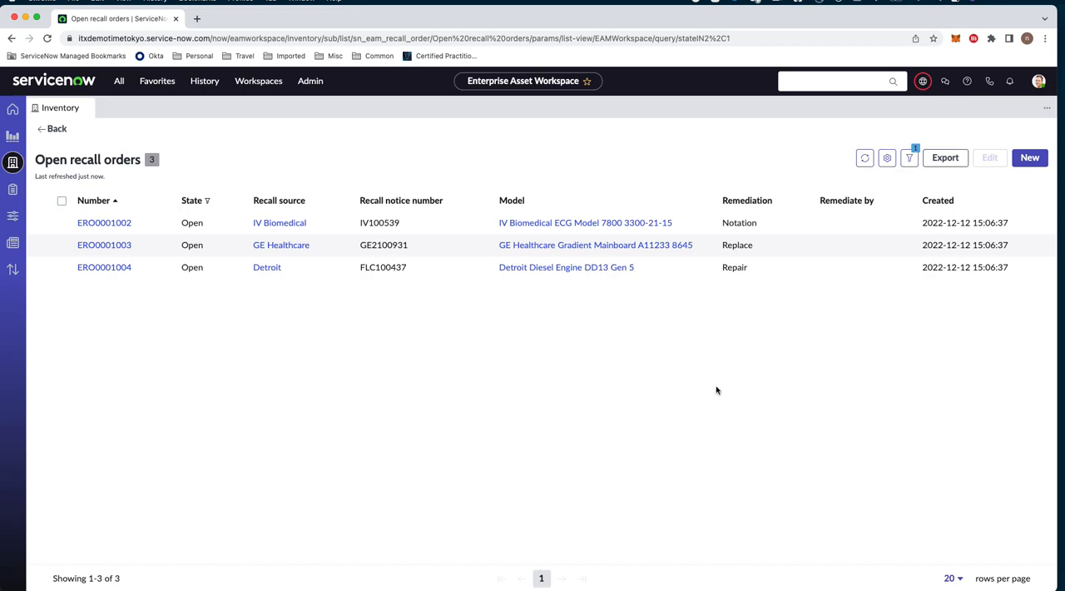
mouse_move(764, 266)
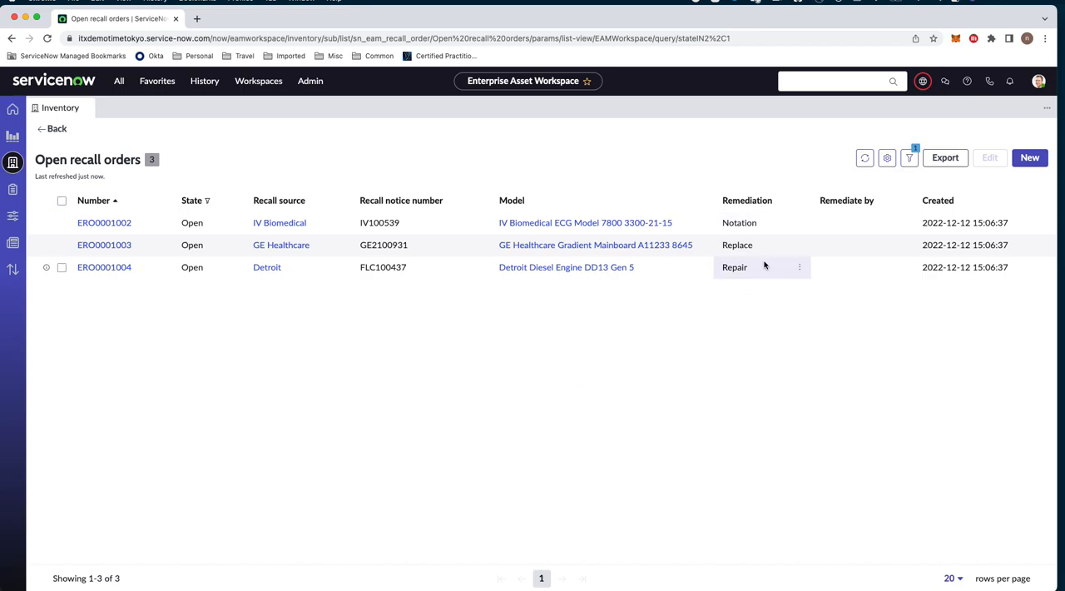
mouse_move(486, 357)
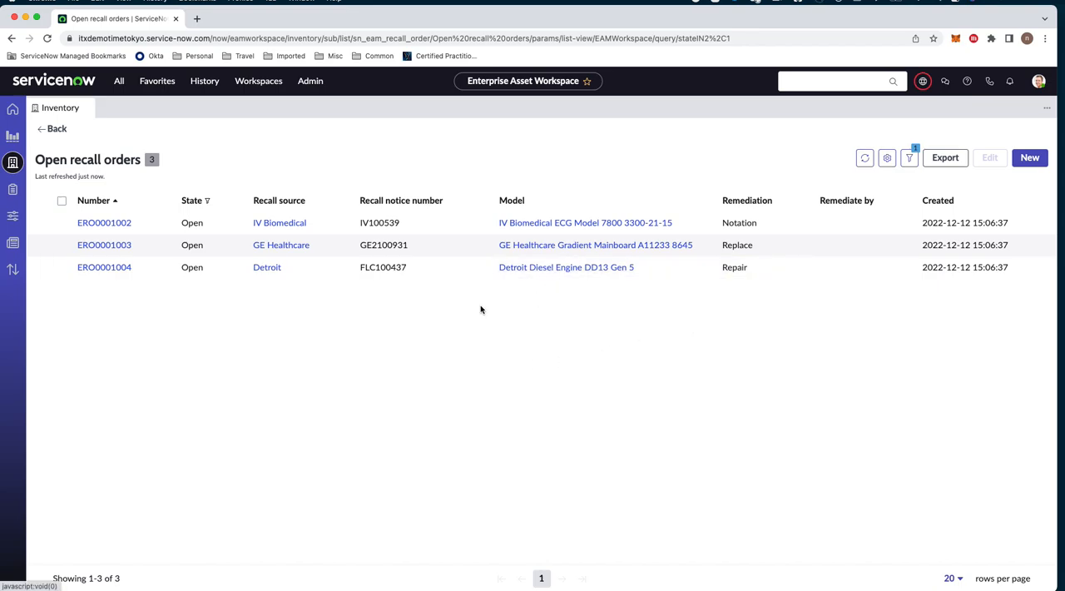
mouse_move(104, 271)
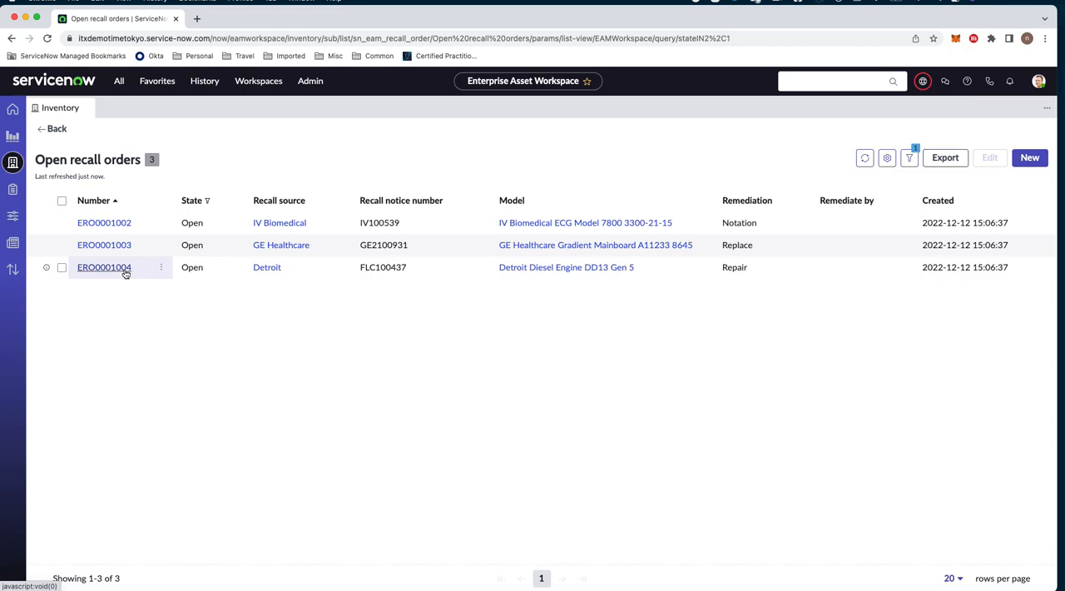
Step: Open recall order ERO0001004 and list its 20 recalled Detroit Diesel engine assets
left_click(103, 267)
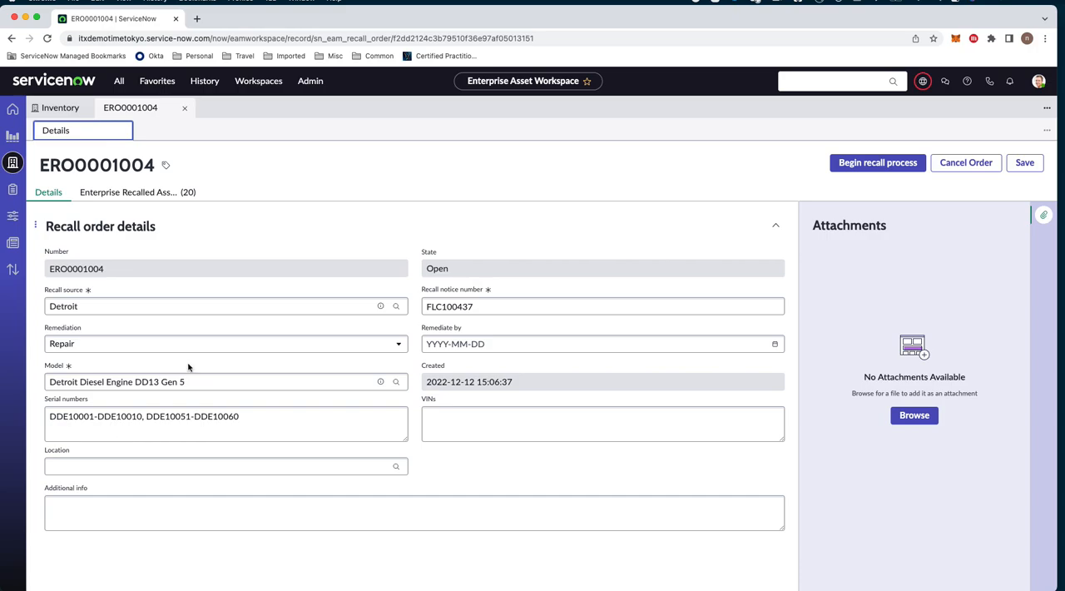
left_click(166, 382)
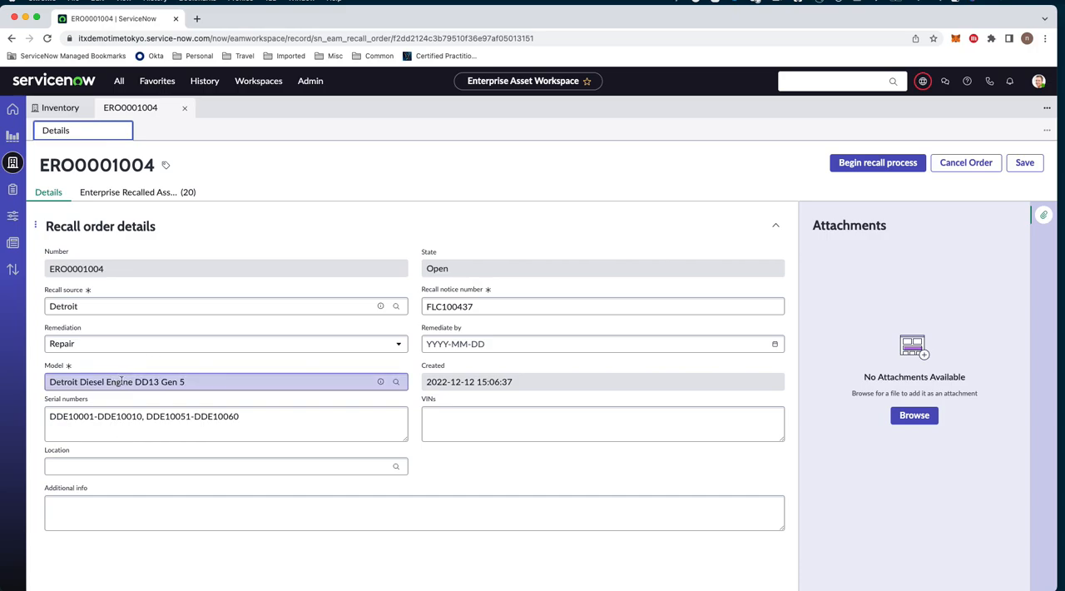
left_click(142, 423)
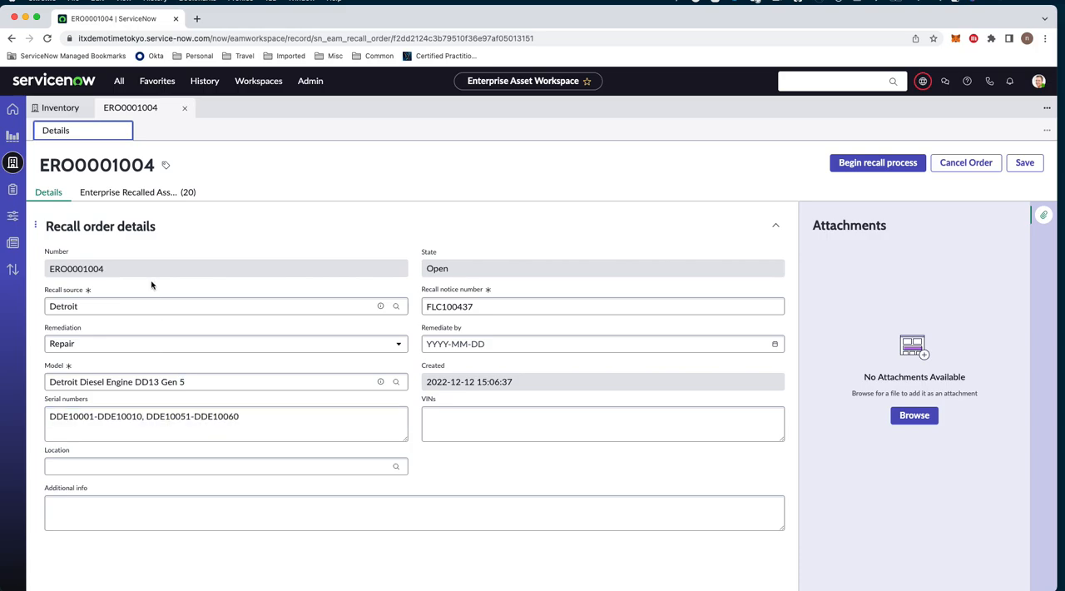
left_click(137, 192)
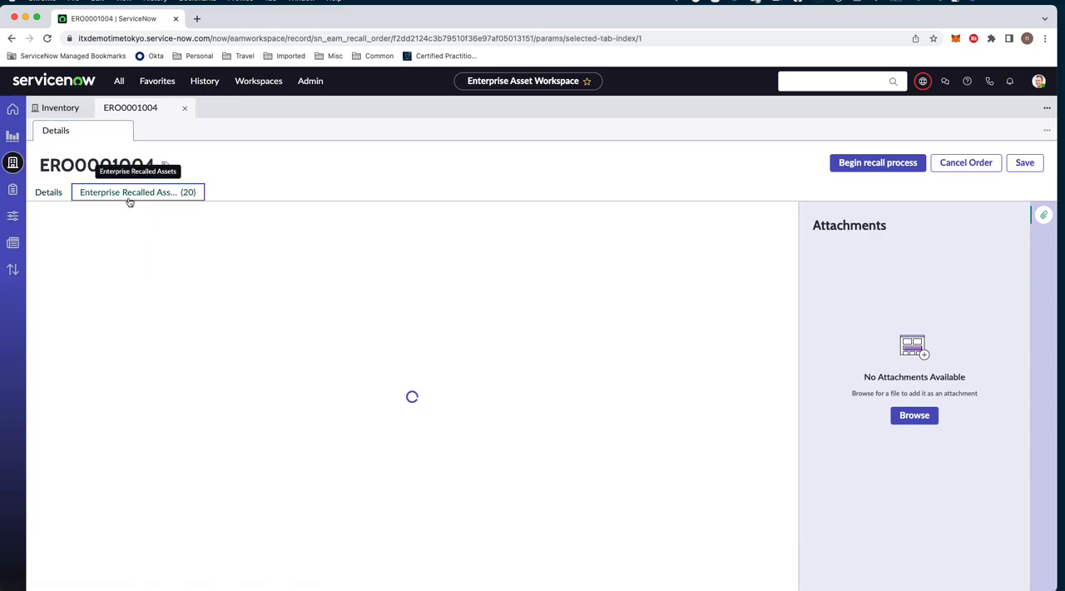
left_click(137, 192)
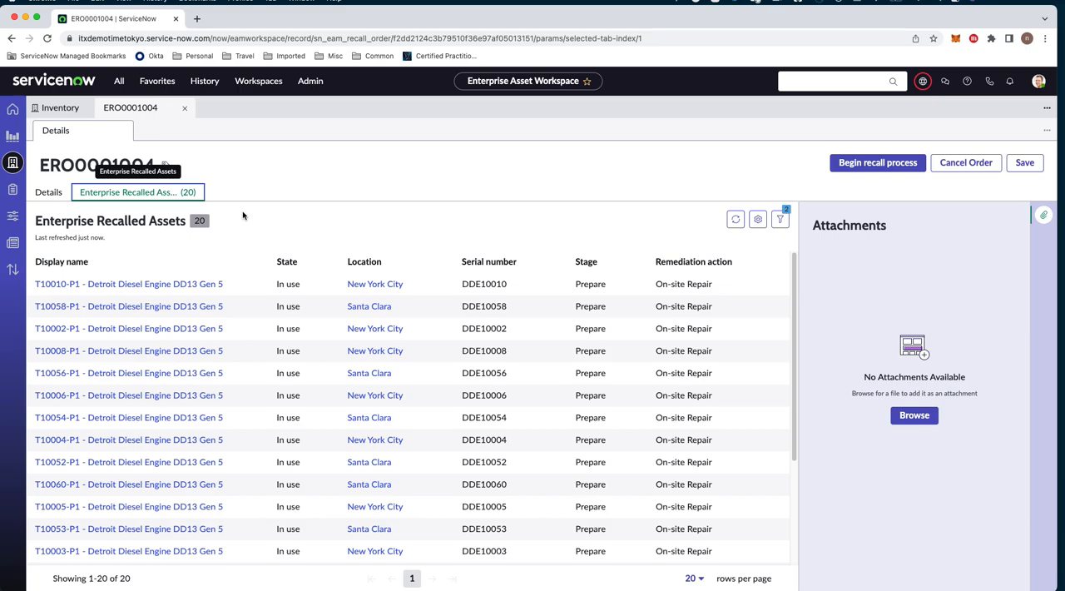
mouse_move(402, 220)
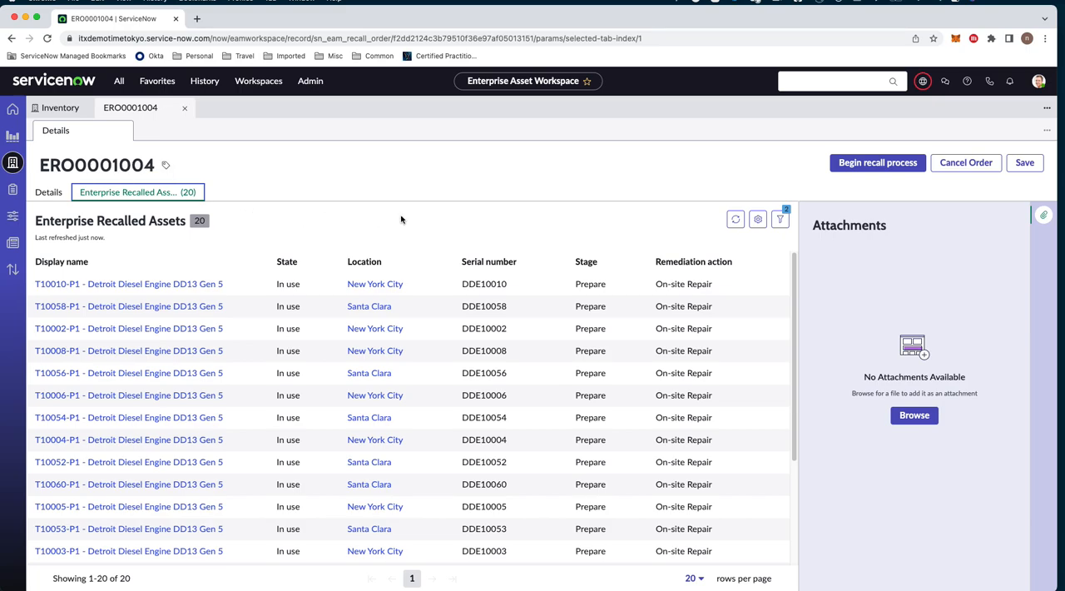
mouse_move(418, 244)
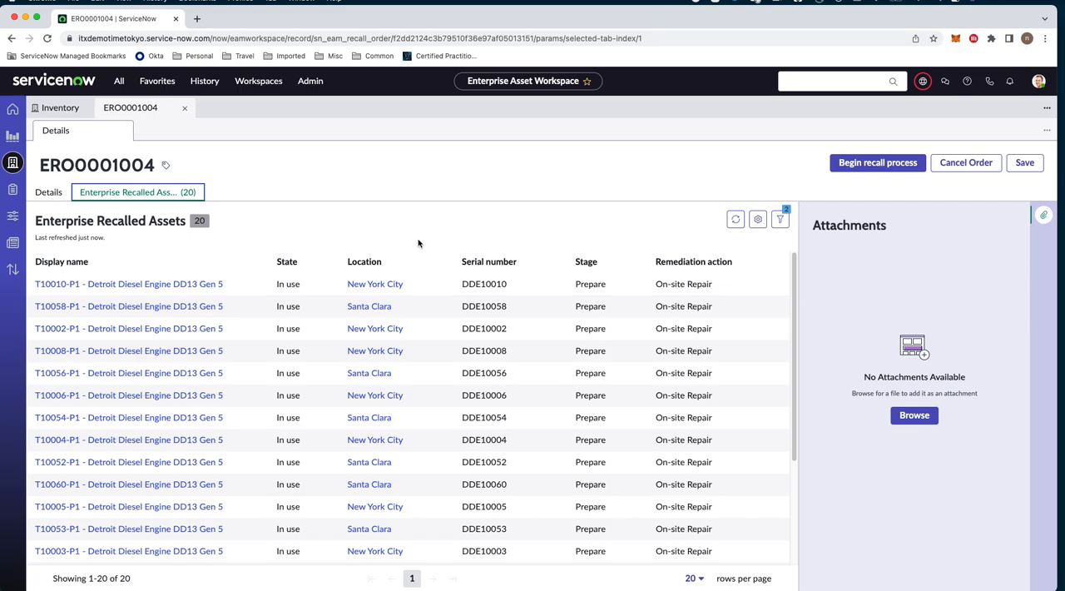
mouse_move(431, 254)
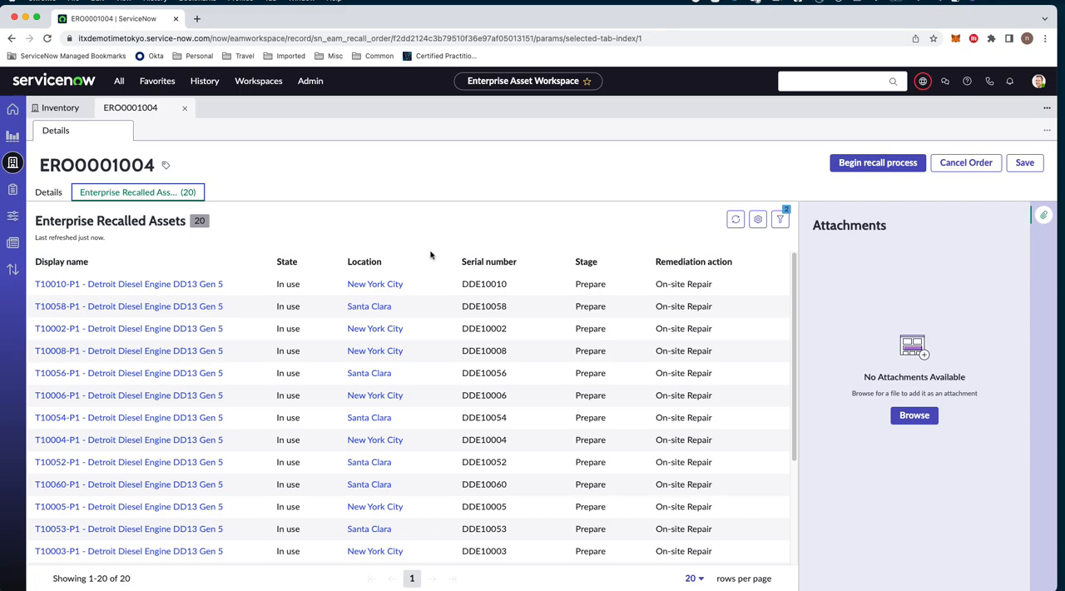
mouse_move(435, 307)
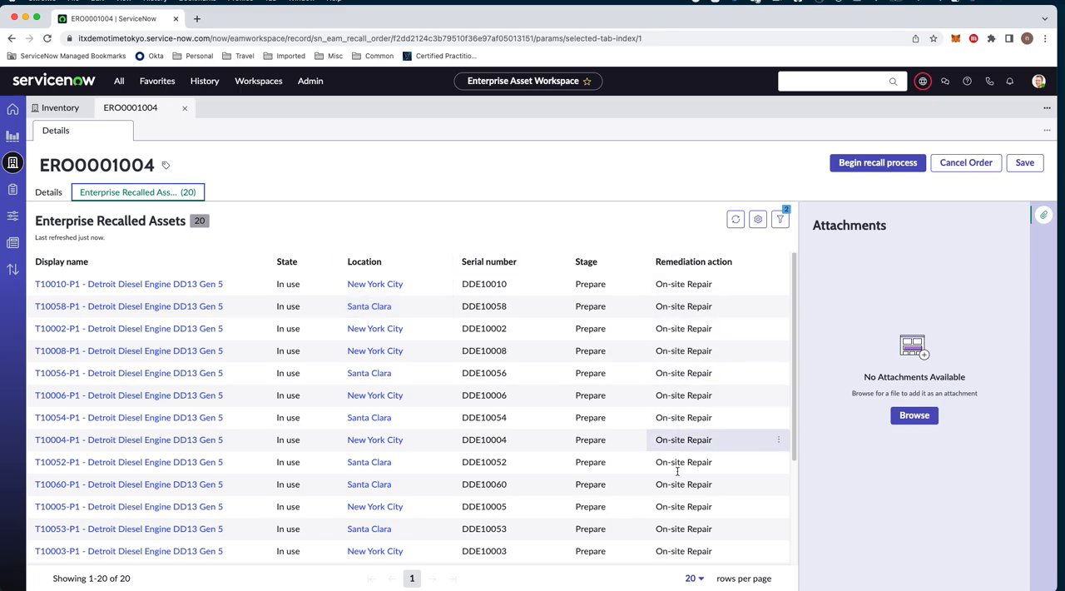
mouse_move(618, 291)
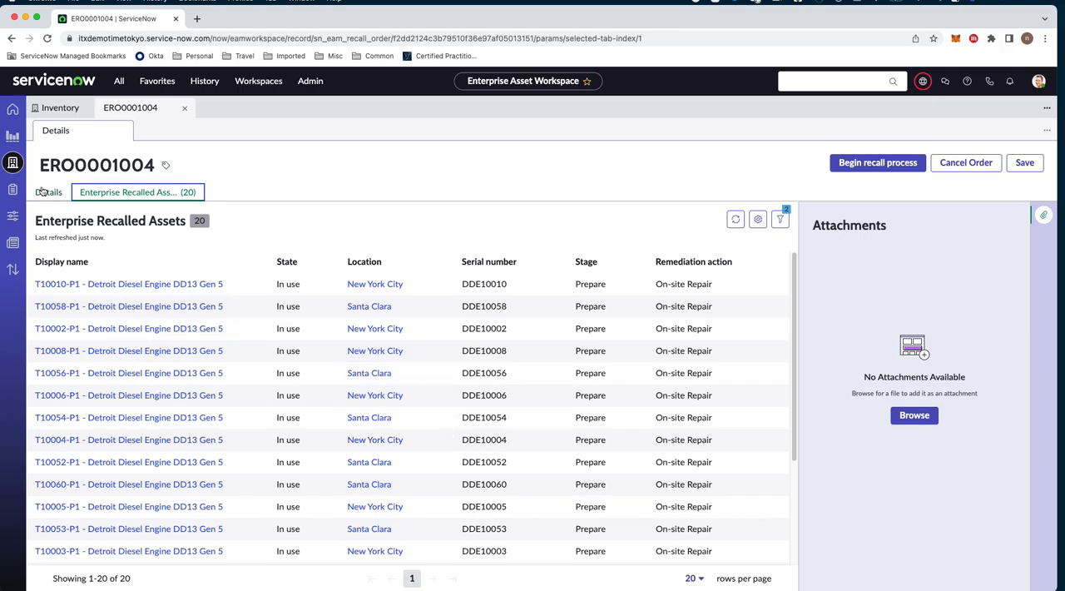
Step: Set the recall order's location to Santa Clara and save, narrowing the recalled engines to 10
left_click(47, 192)
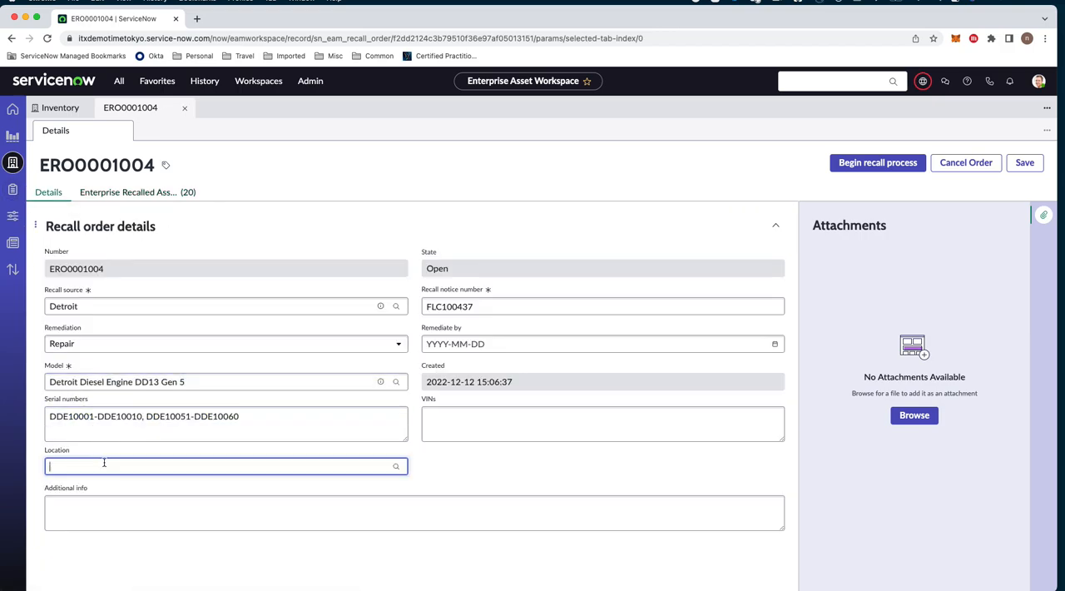
type("sanata")
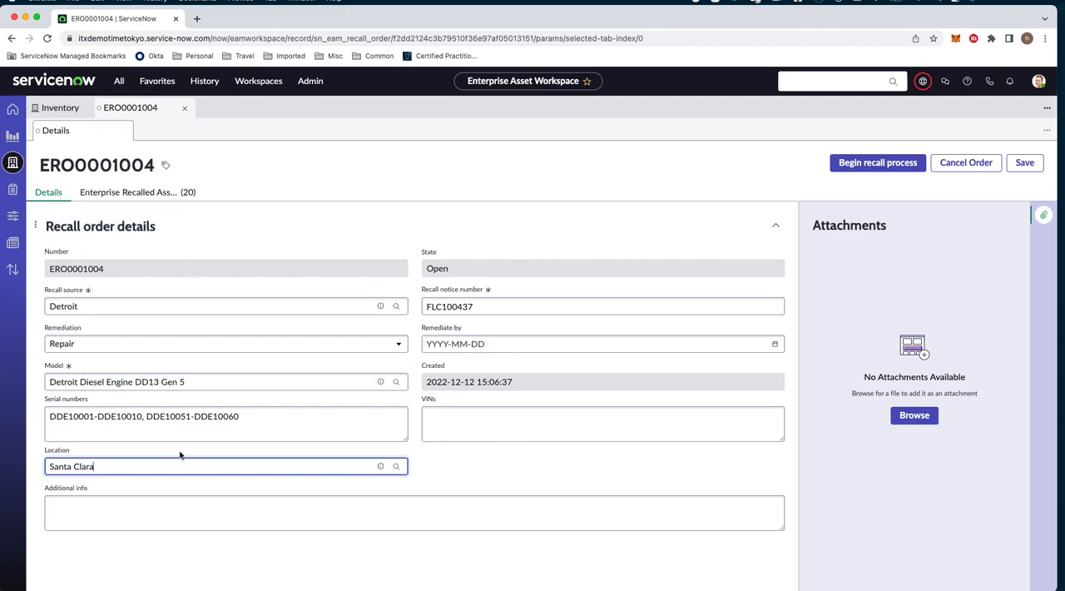
mouse_move(1027, 163)
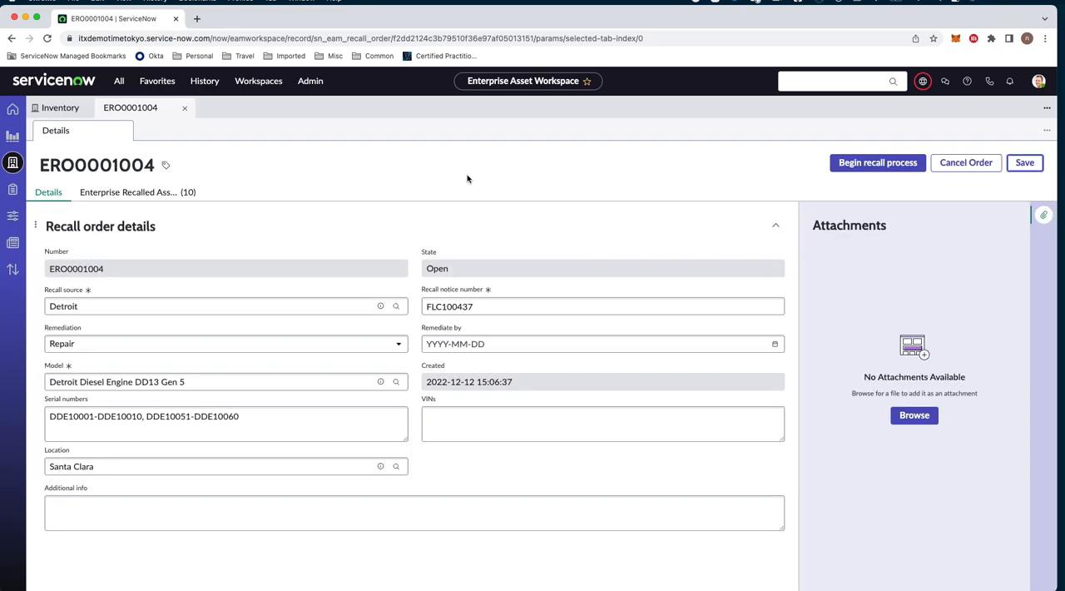
left_click(137, 192)
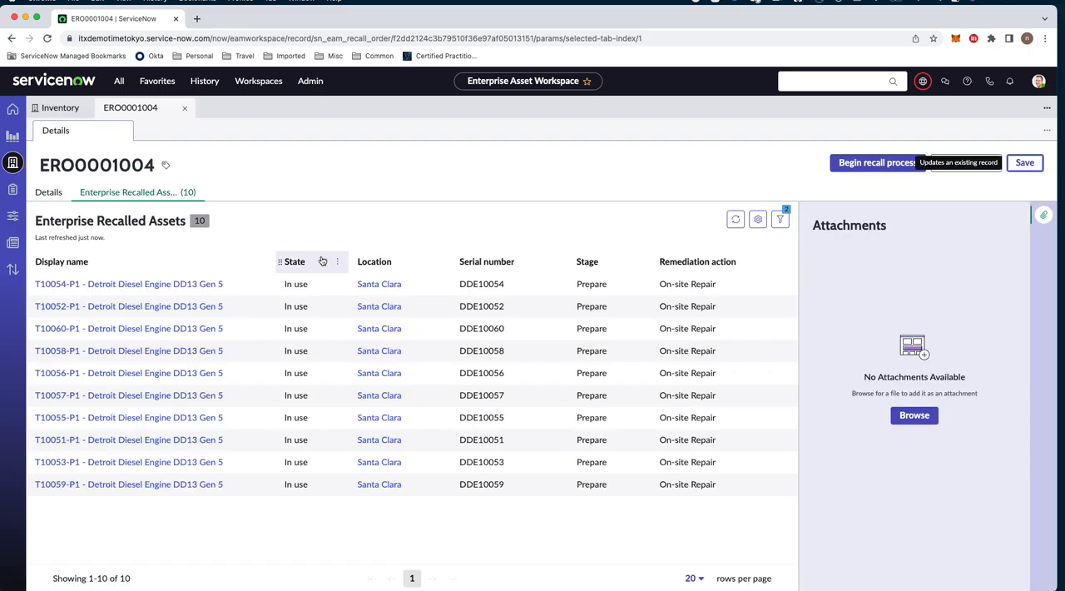
left_click(48, 193)
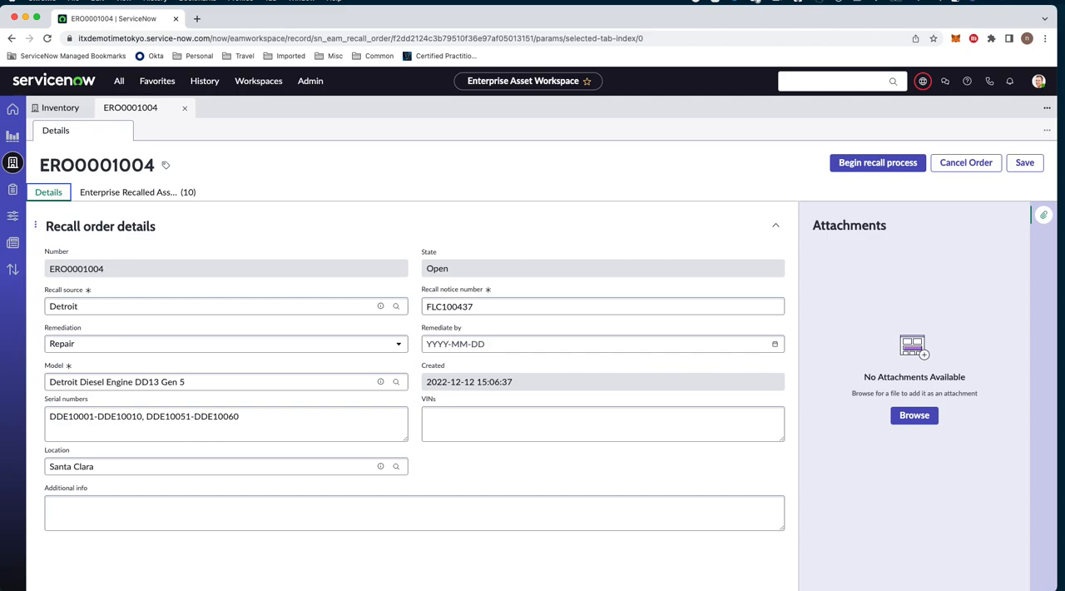
mouse_move(620, 210)
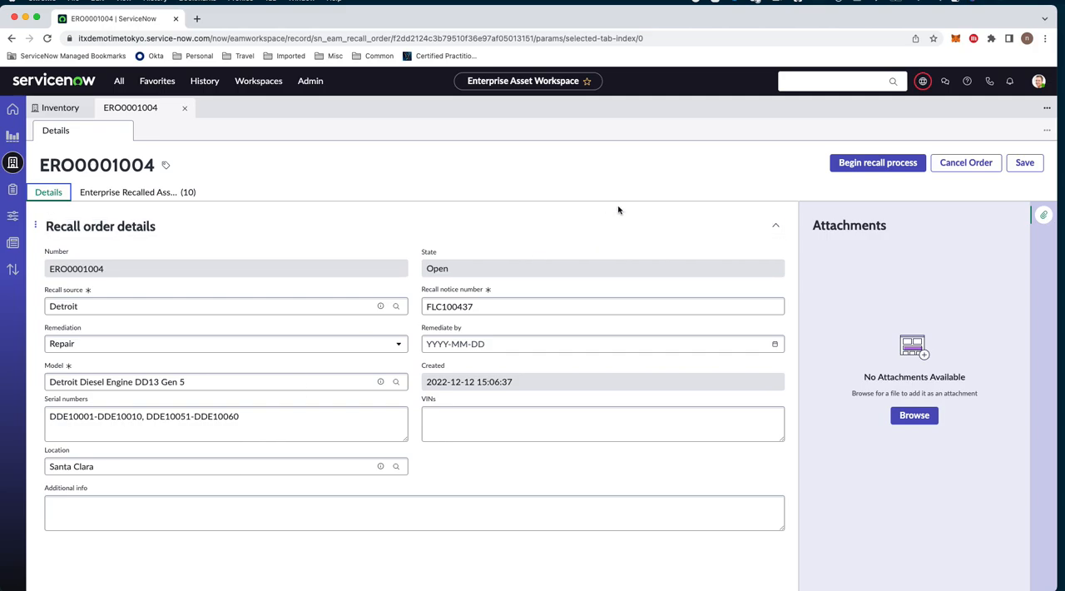
Step: Begin the recall process for ERO0001004, confirming so the order moves to In Progress
left_click(877, 162)
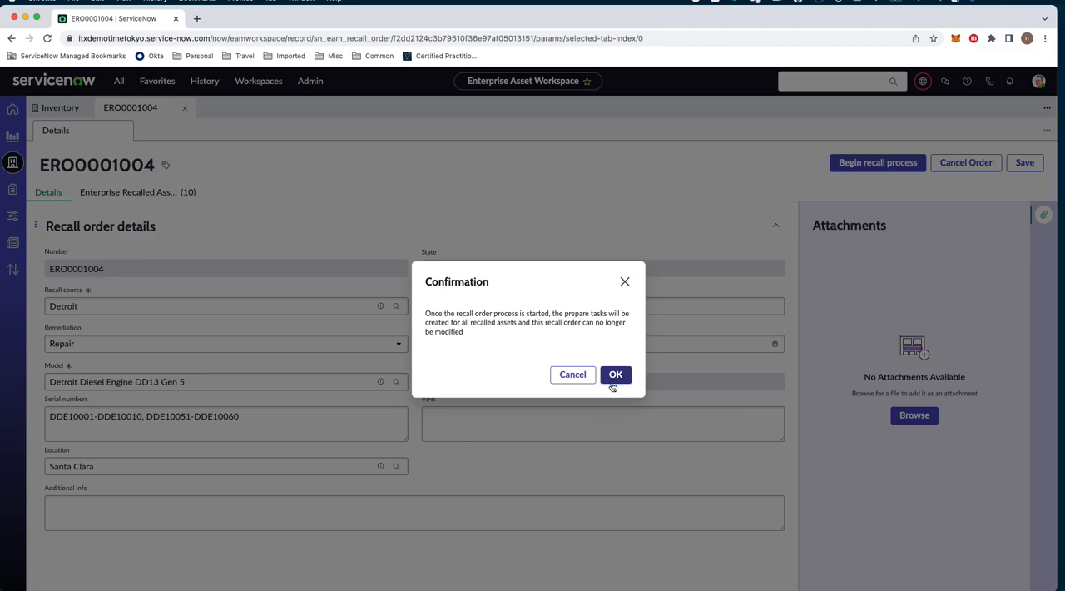
left_click(616, 374)
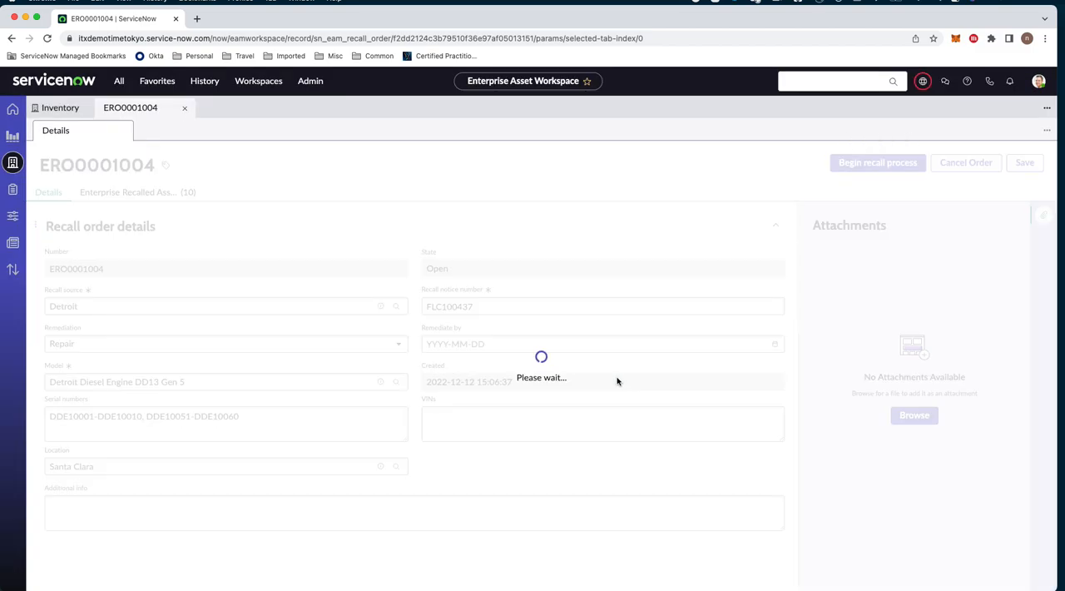
left_click(878, 162)
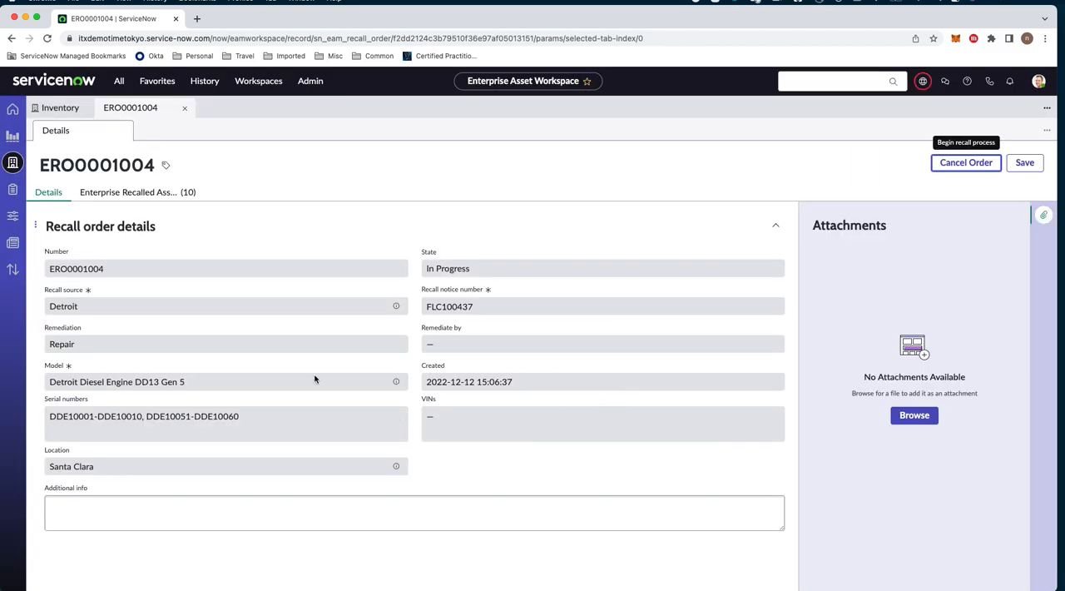
left_click(133, 191)
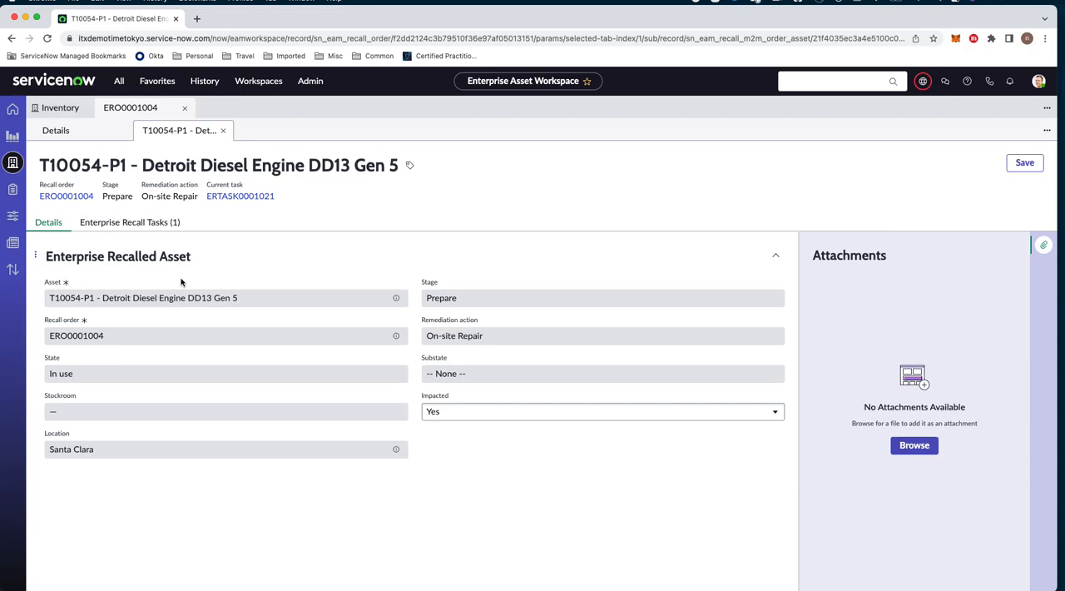
mouse_move(177, 271)
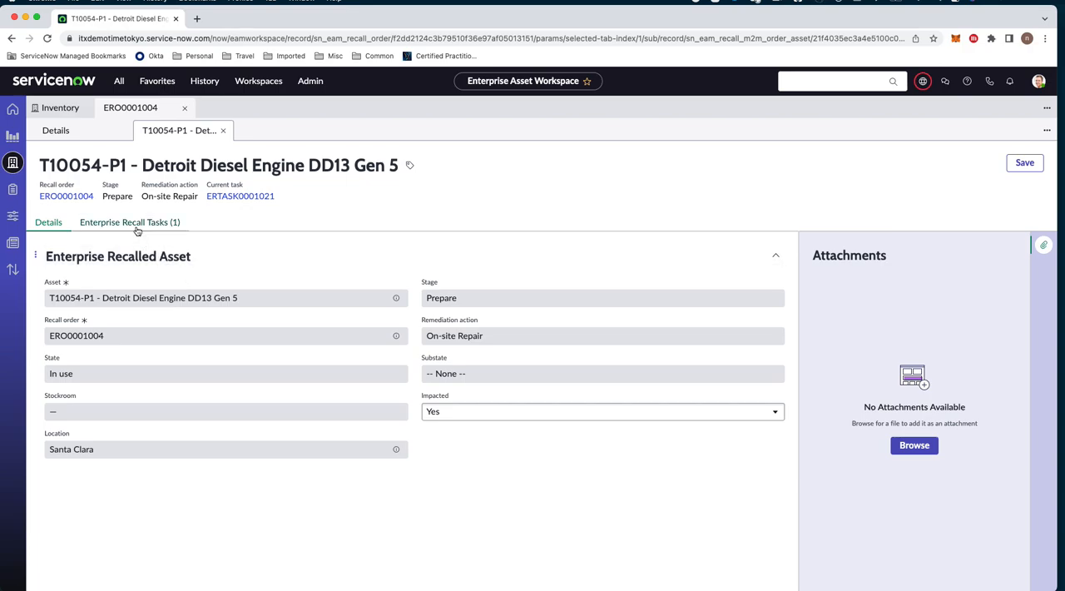
Step: Show the Enterprise Recall Tasks for recalled asset T10054-P1
left_click(129, 221)
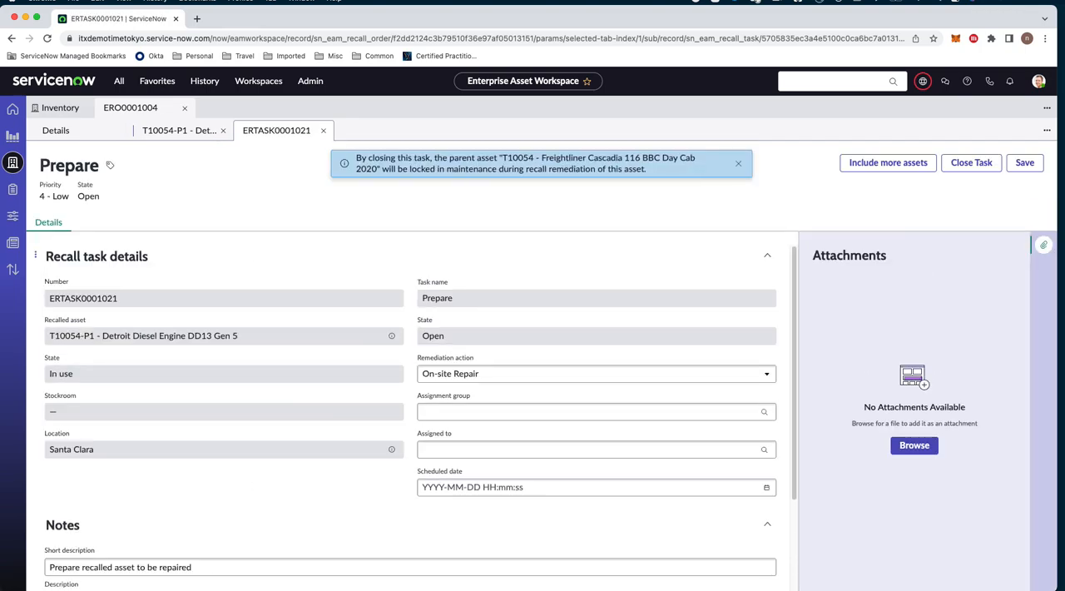
mouse_move(289, 358)
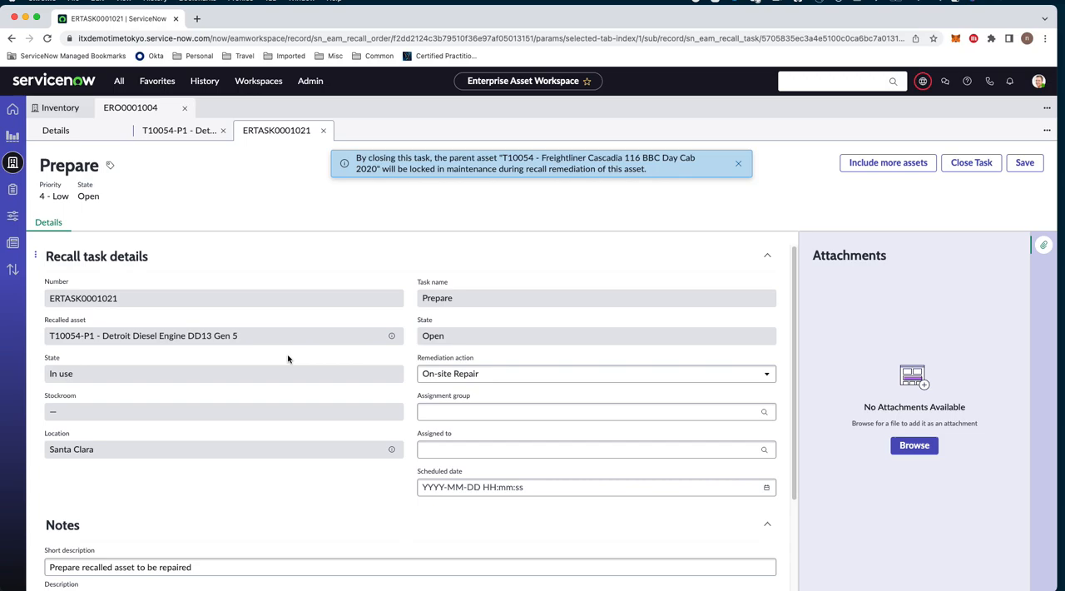
mouse_move(415, 360)
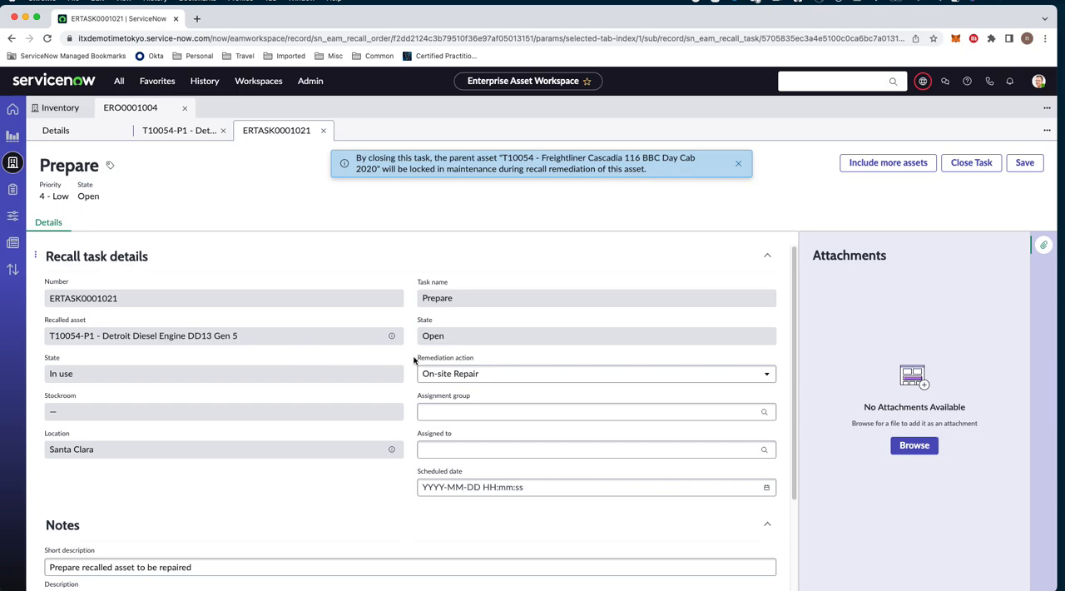
Step: Assign Prepare task ERTASK0001021 to technician Bob Techie from recent selections
left_click(595, 373)
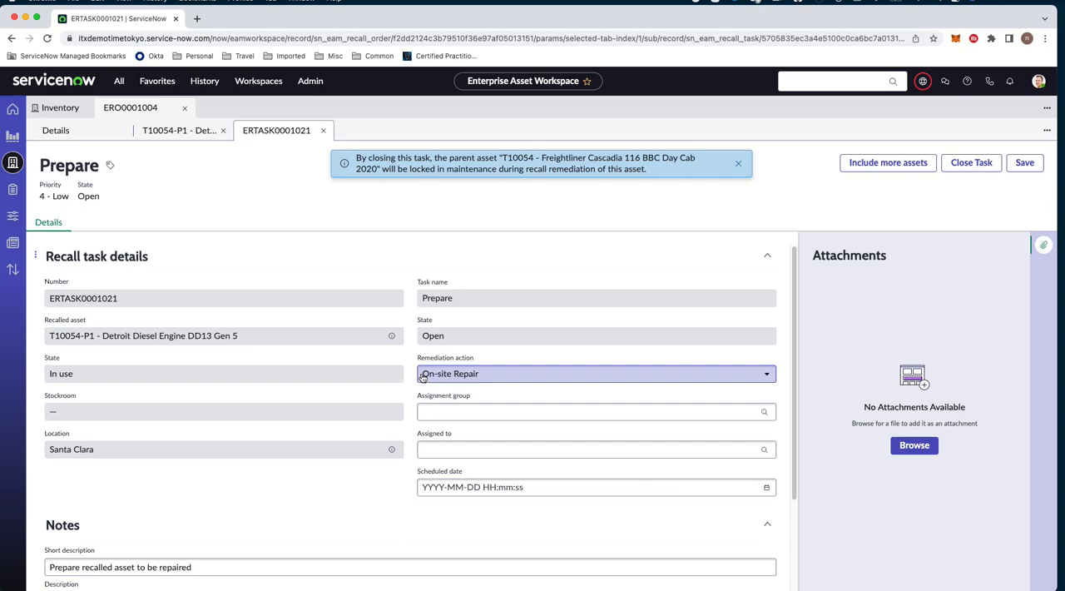
left_click(583, 449)
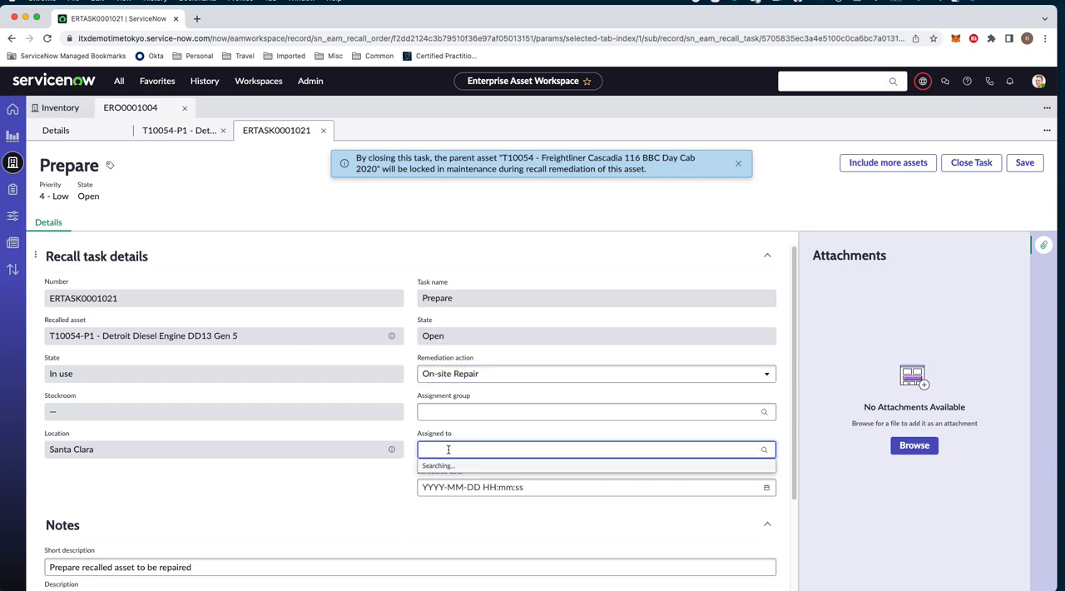
left_click(595, 450)
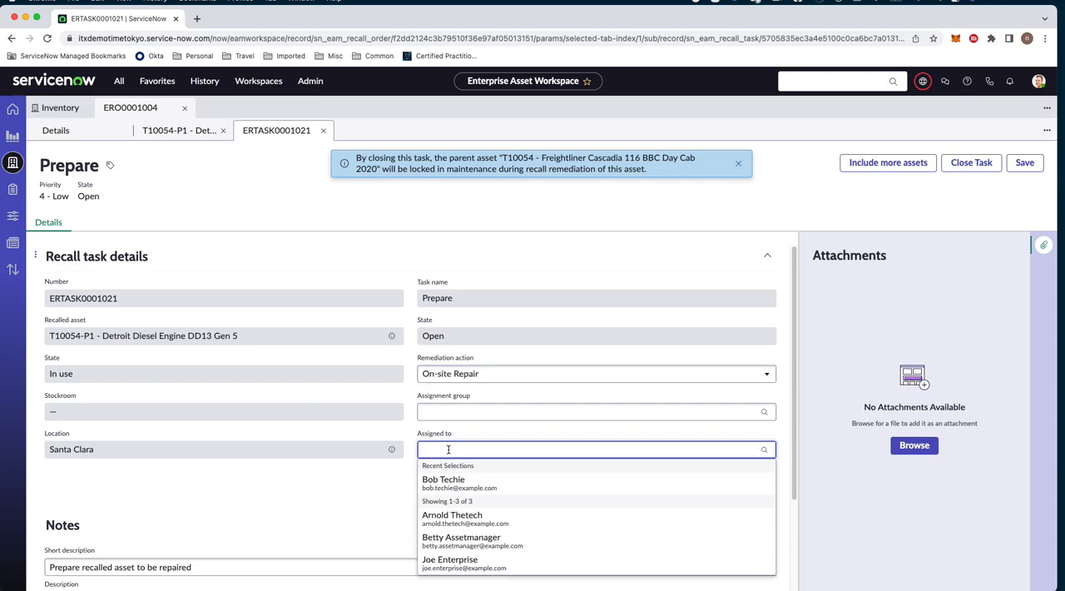
left_click(443, 479)
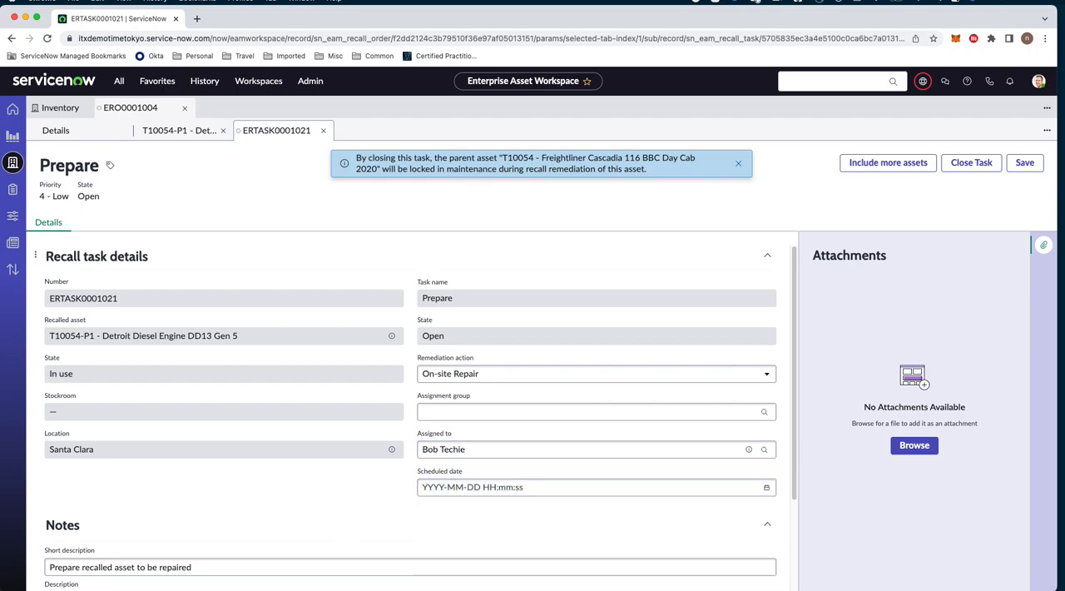
mouse_move(1024, 162)
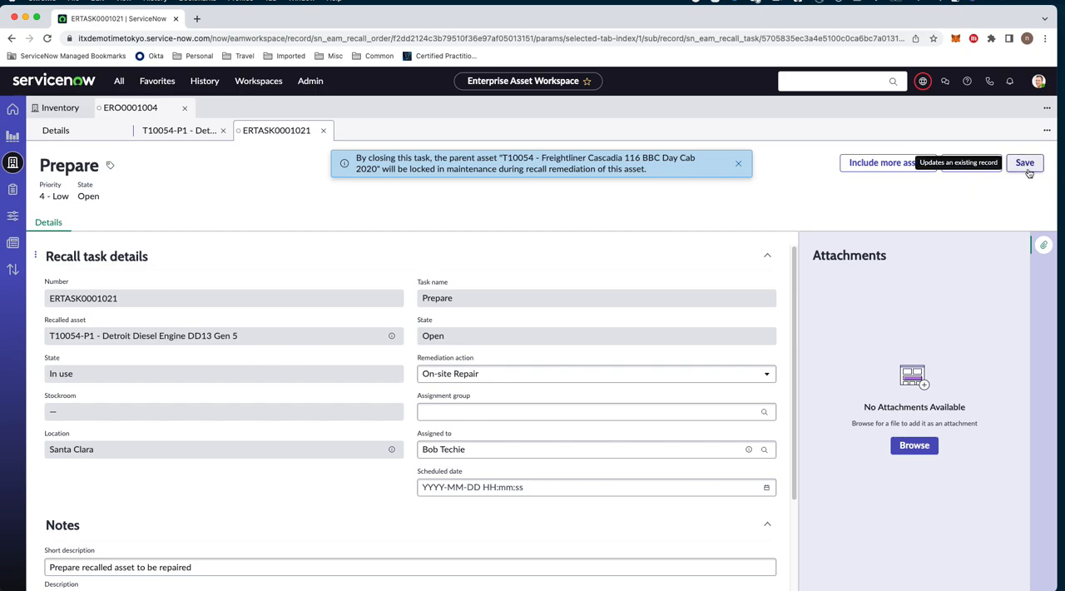
Step: Save the Bob Techie assignment and choose to include more assets when closing the task
left_click(1023, 163)
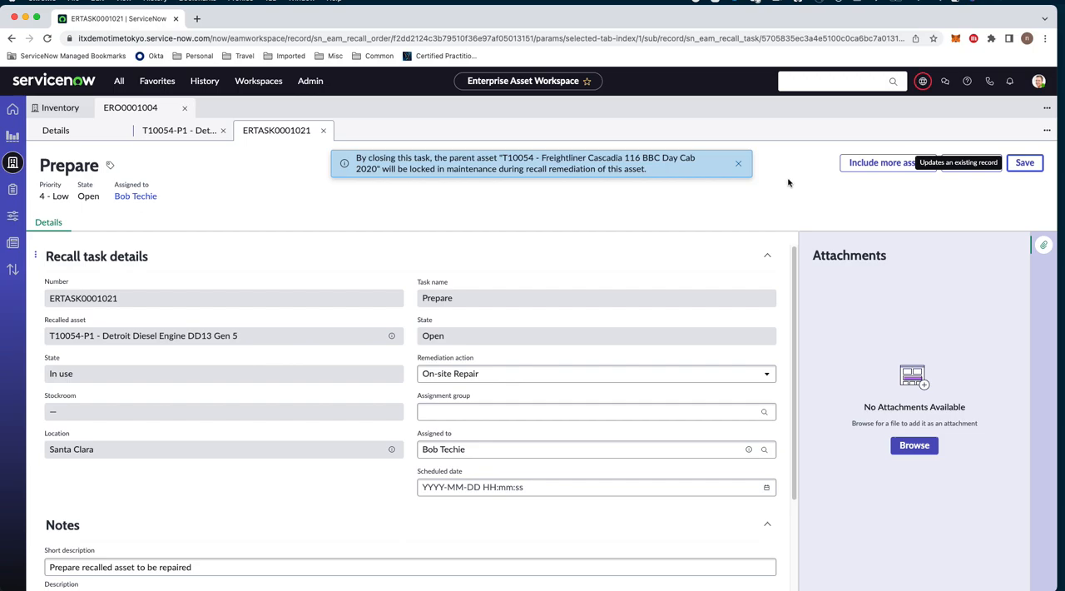
mouse_move(873, 183)
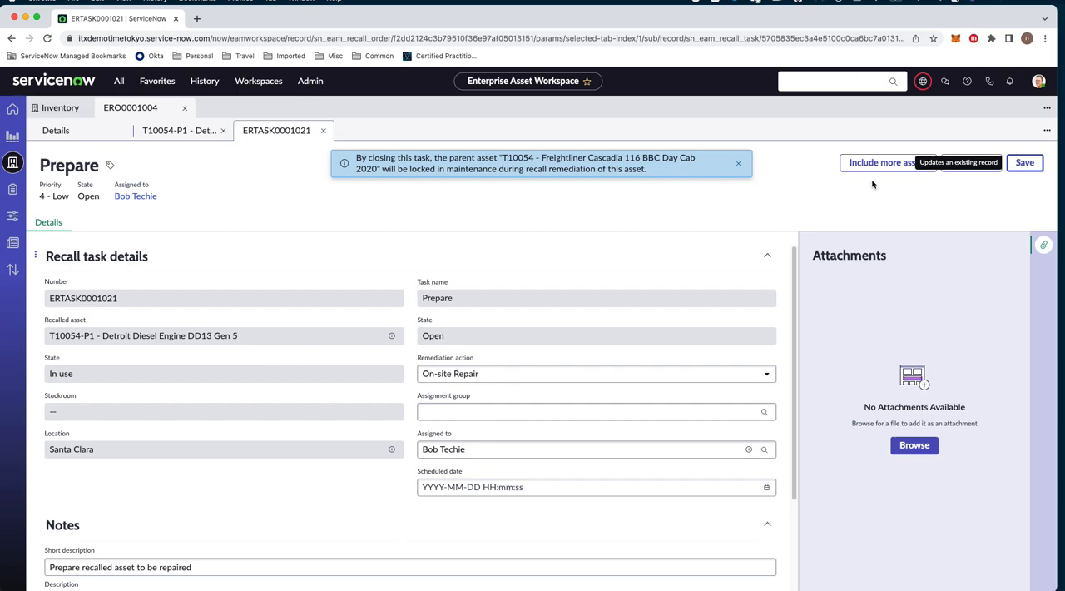
left_click(887, 162)
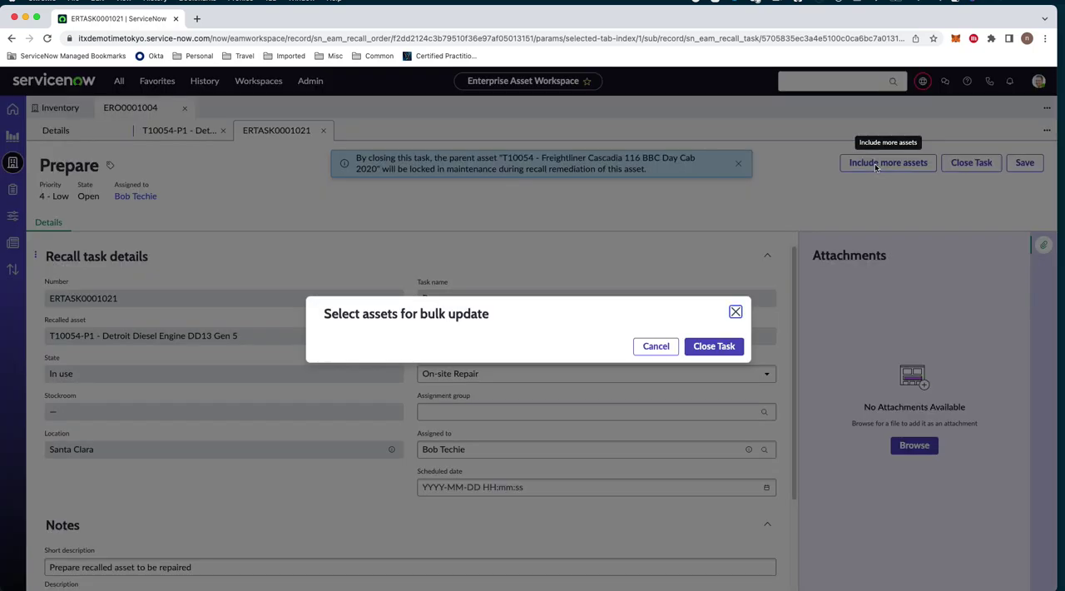
Step: Select all listed Santa Clara engines and close the Prepare task as Closed Complete
left_click(888, 163)
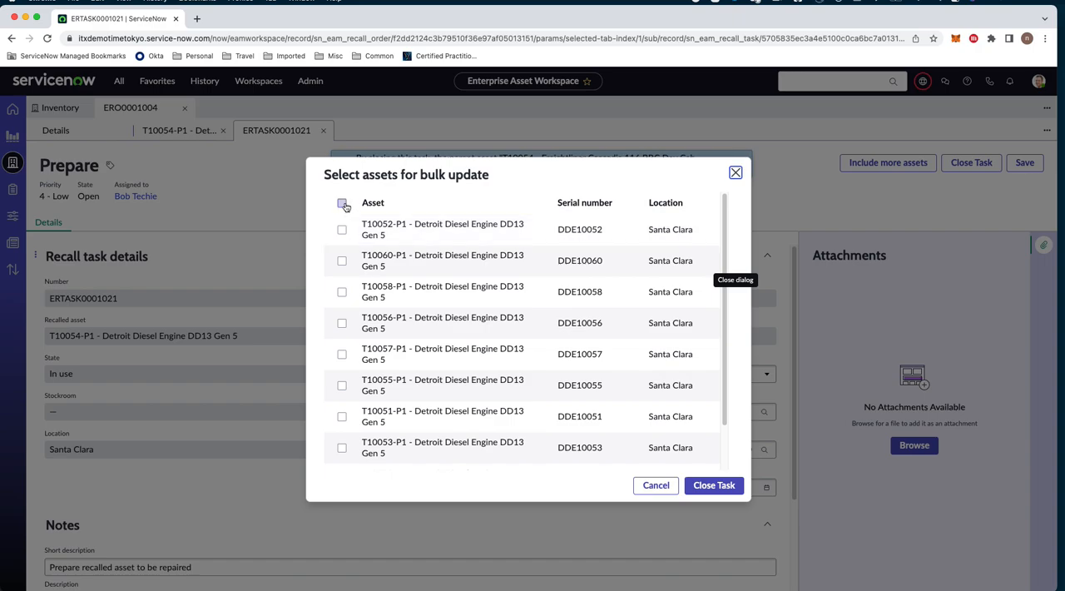
left_click(341, 203)
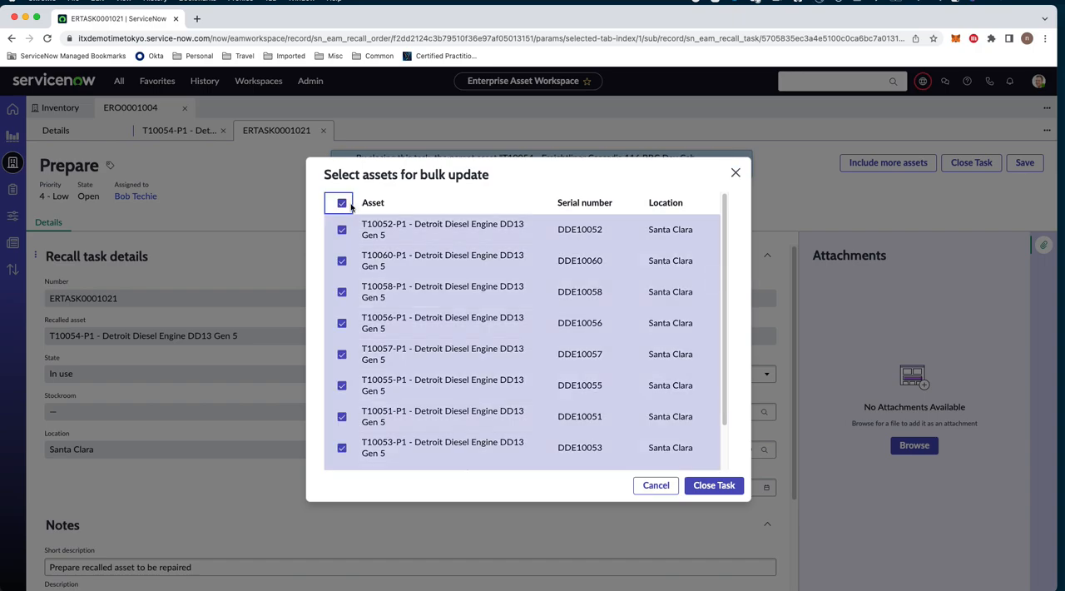
mouse_move(713, 486)
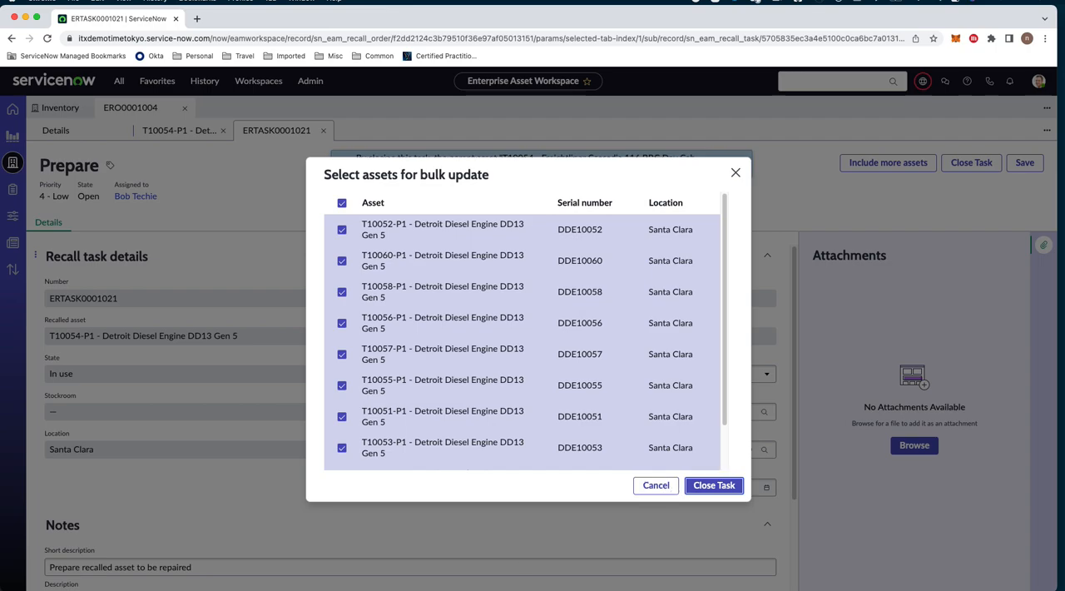
left_click(714, 485)
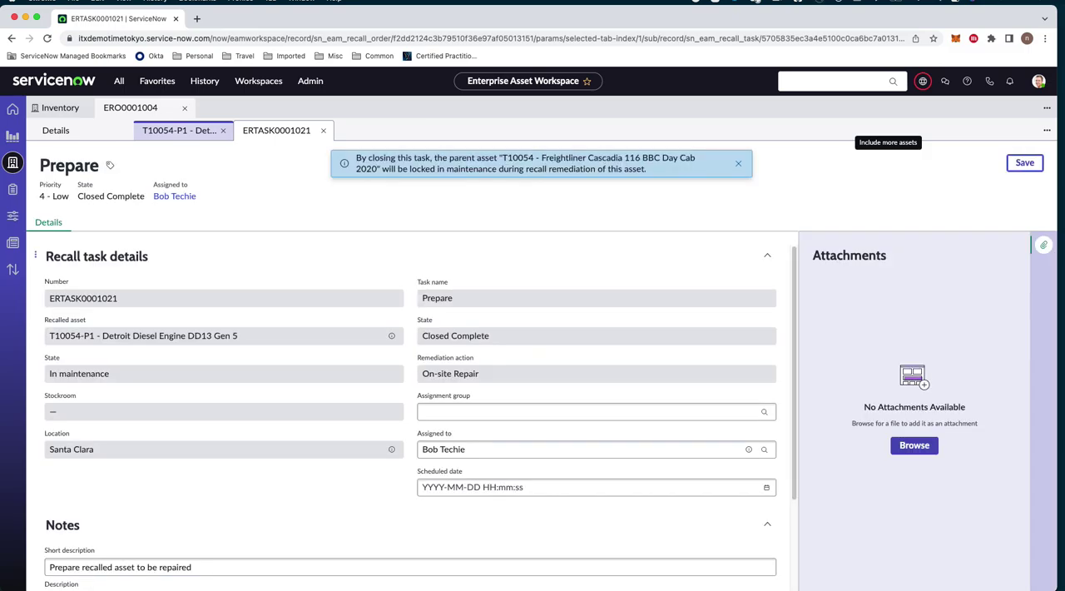
mouse_move(354, 276)
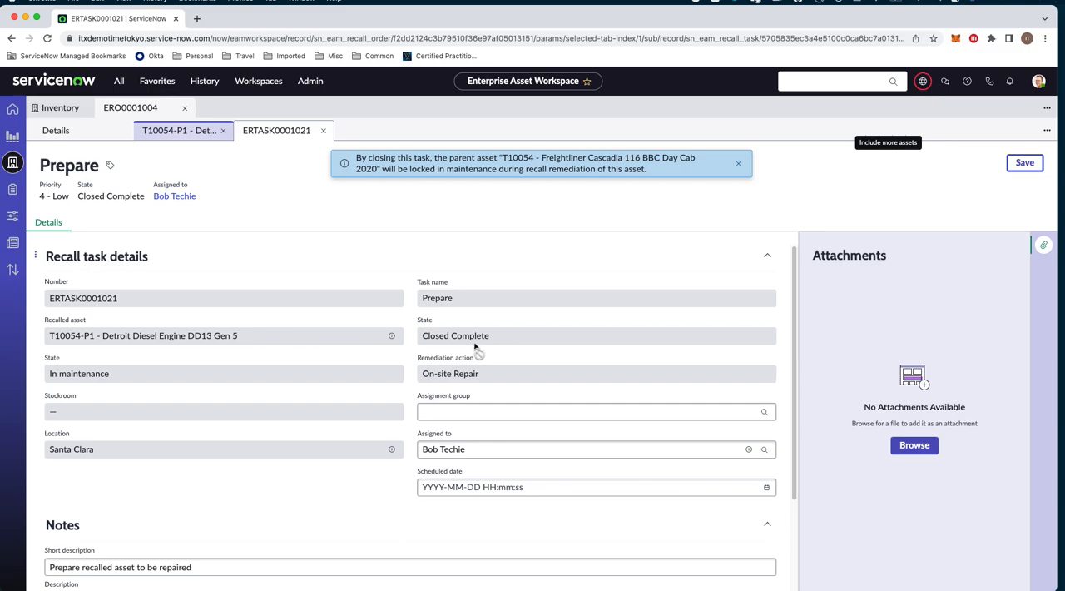
Step: Return to asset T10054-P1 and refresh its recall tasks to reveal new Repair task ERTASK0001040
left_click(179, 129)
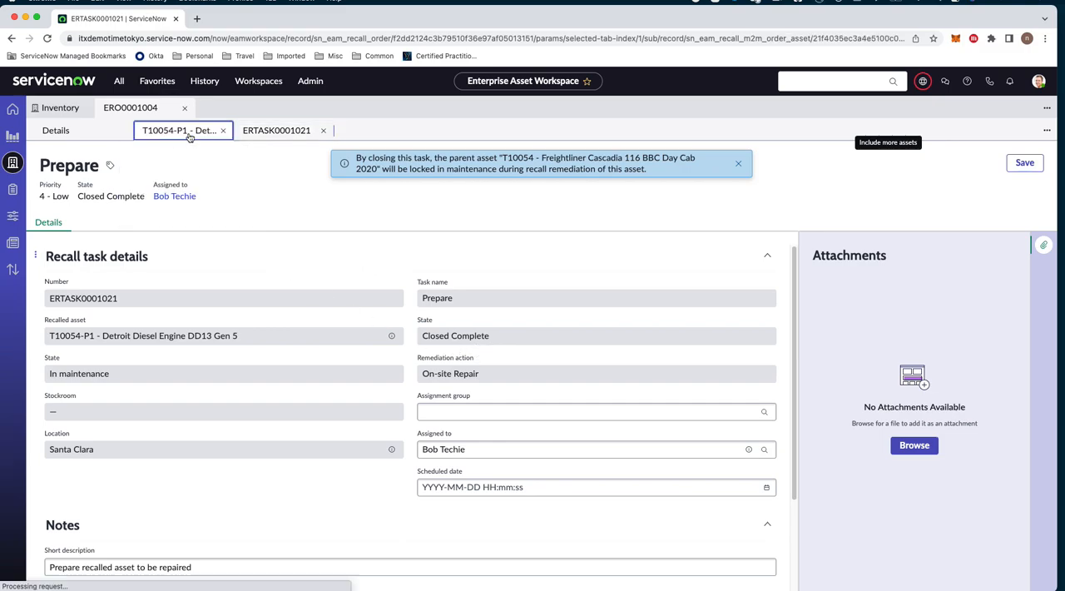
left_click(55, 130)
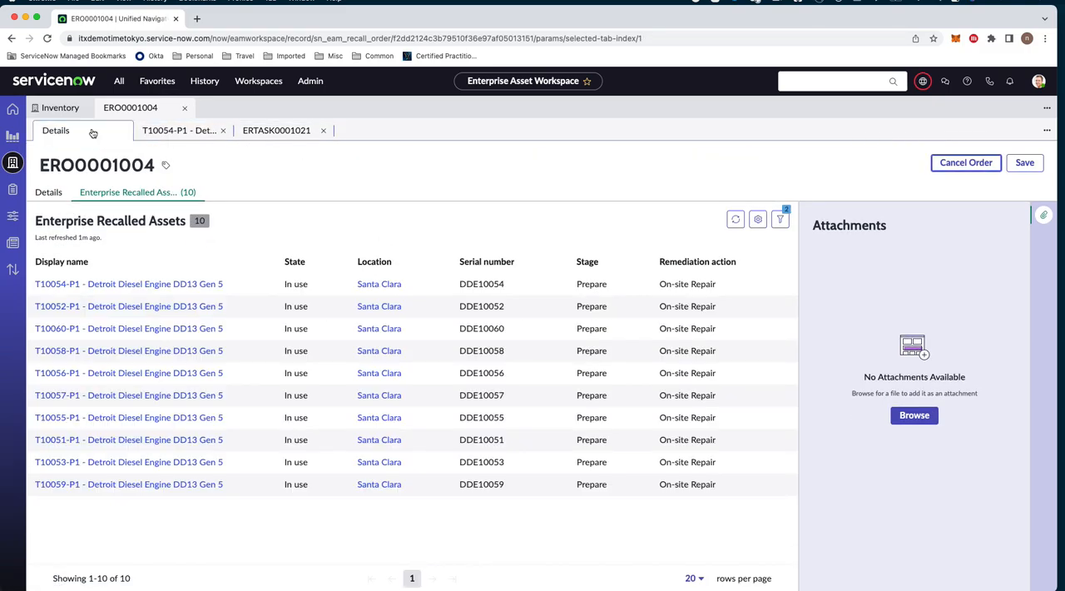
mouse_move(179, 129)
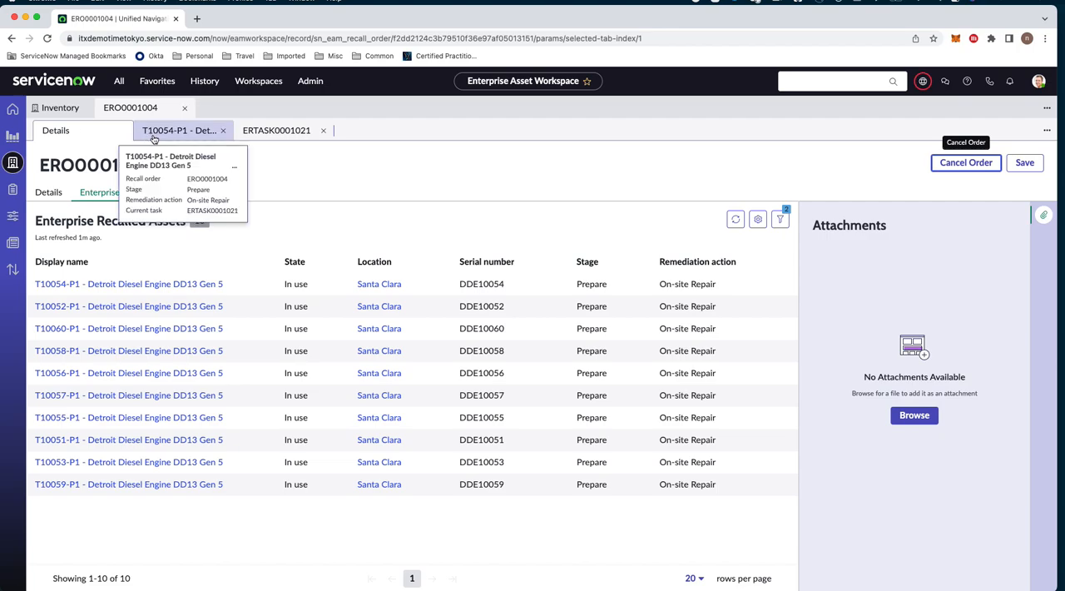
left_click(179, 130)
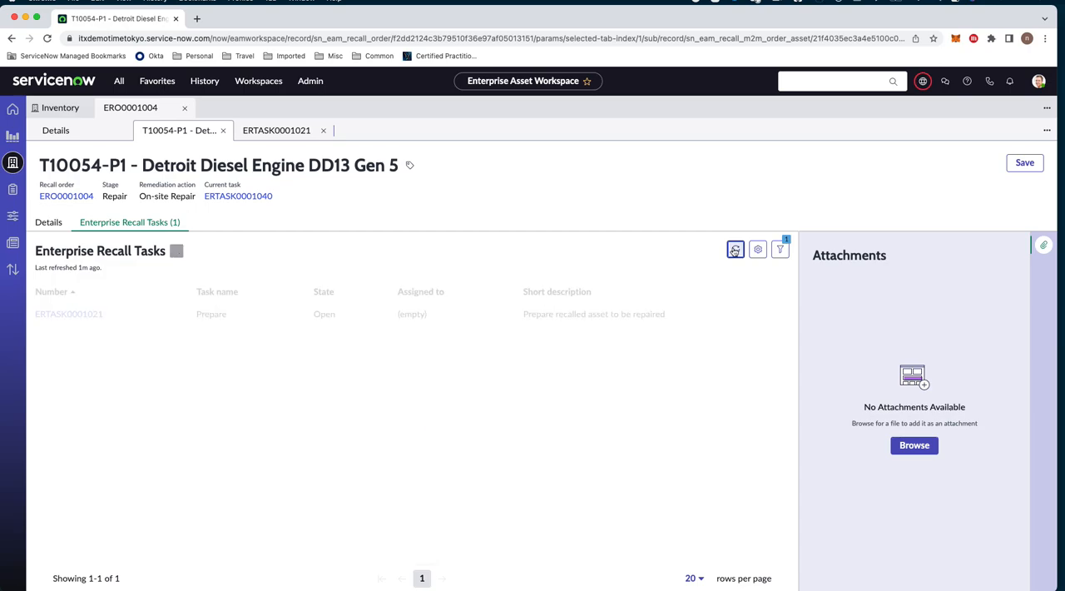
left_click(735, 249)
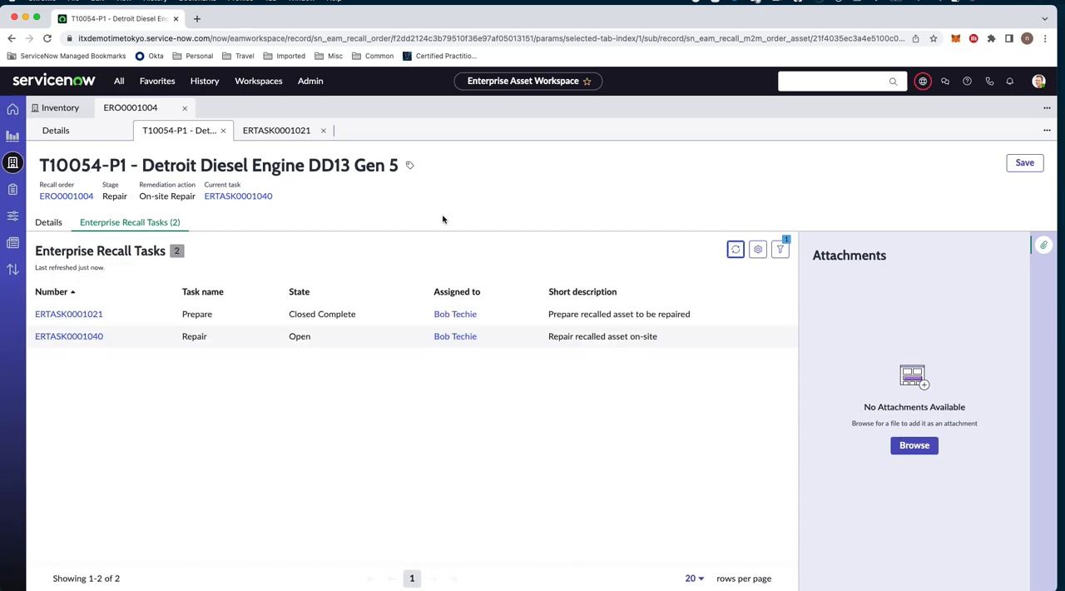
mouse_move(345, 314)
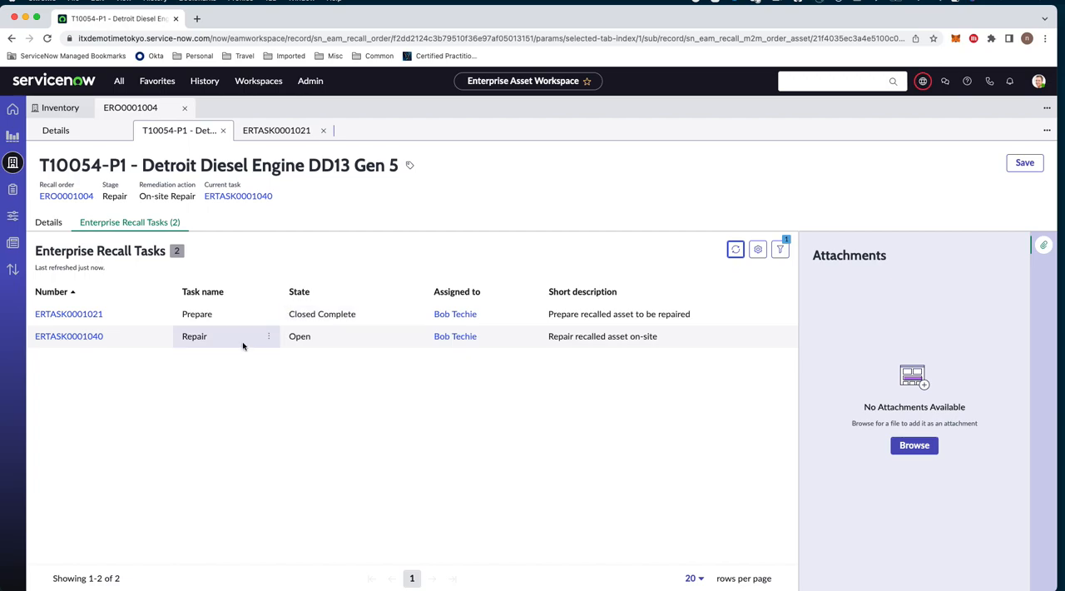
mouse_move(69, 336)
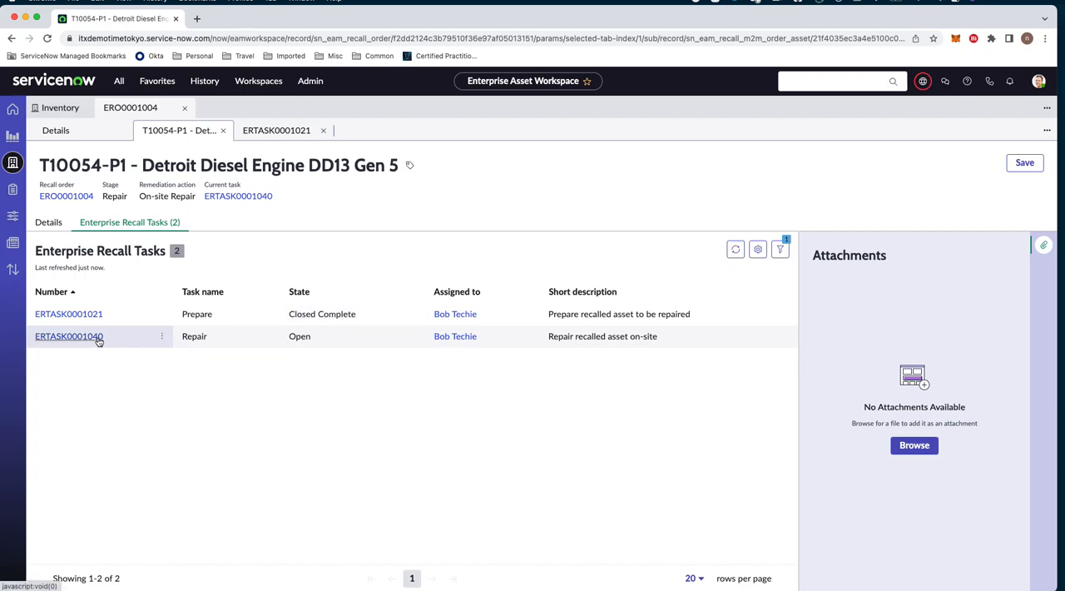
Step: Open Repair task ERTASK0001040, the On-site Repair for engine T10054-P1
left_click(69, 335)
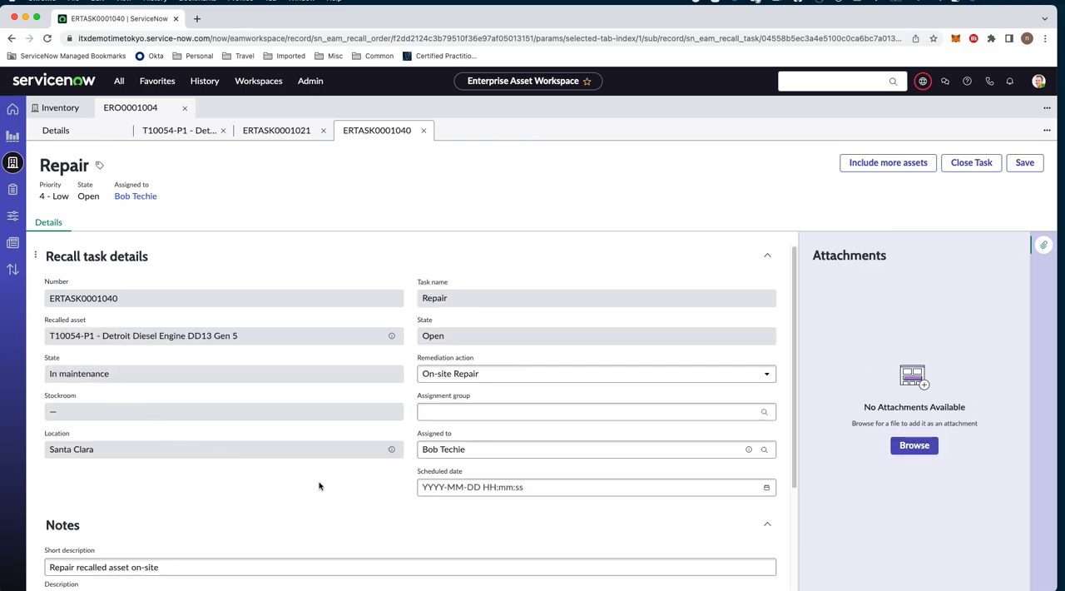
mouse_move(296, 462)
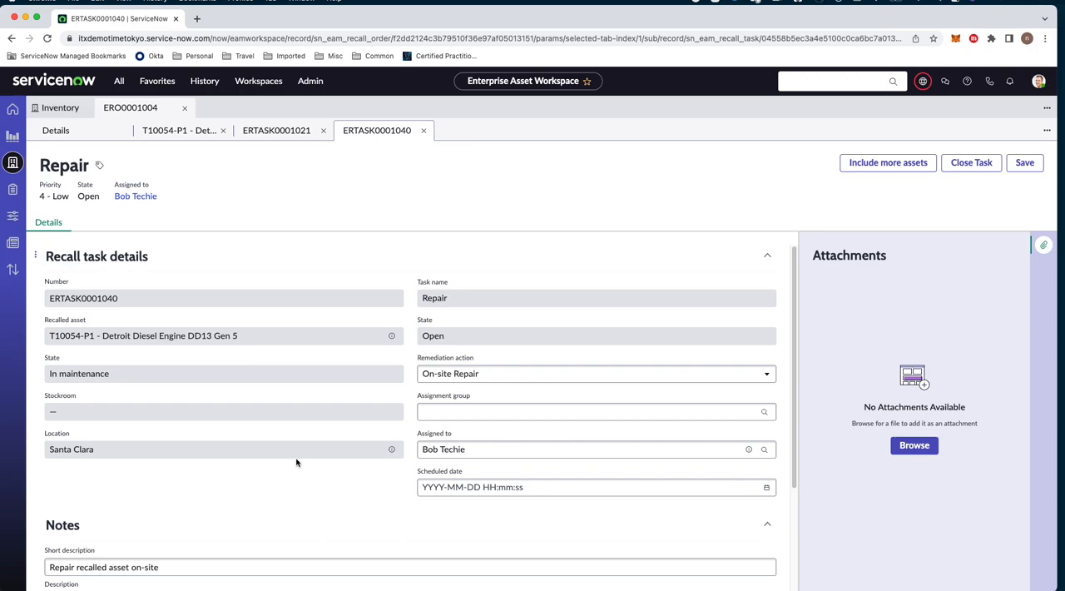
mouse_move(259, 387)
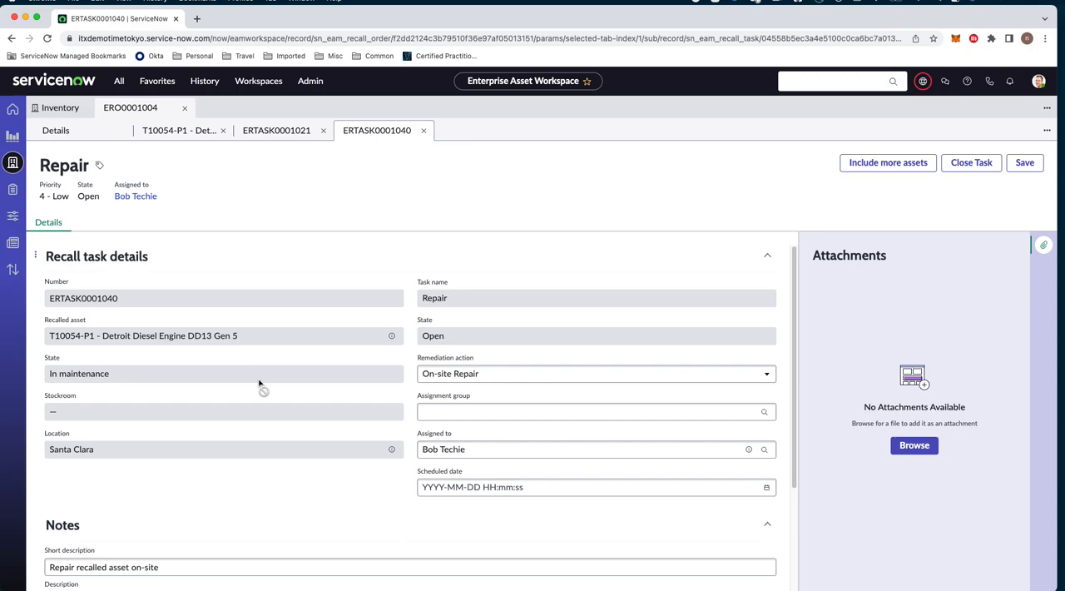
mouse_move(858, 171)
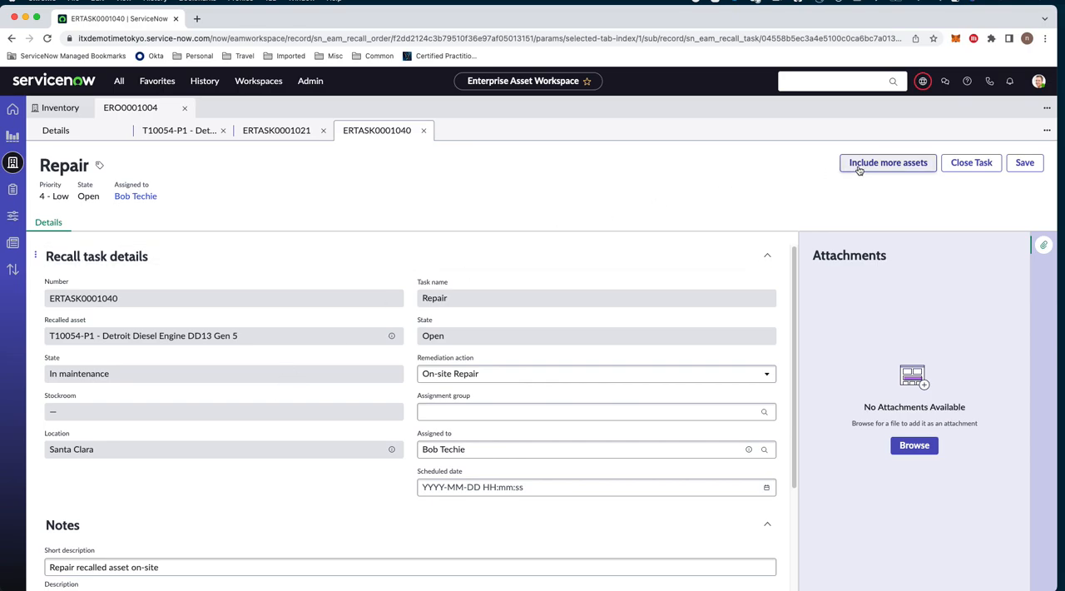
Step: Select all Santa Clara assets and close Repair task ERTASK0001040 for every one of them
left_click(887, 162)
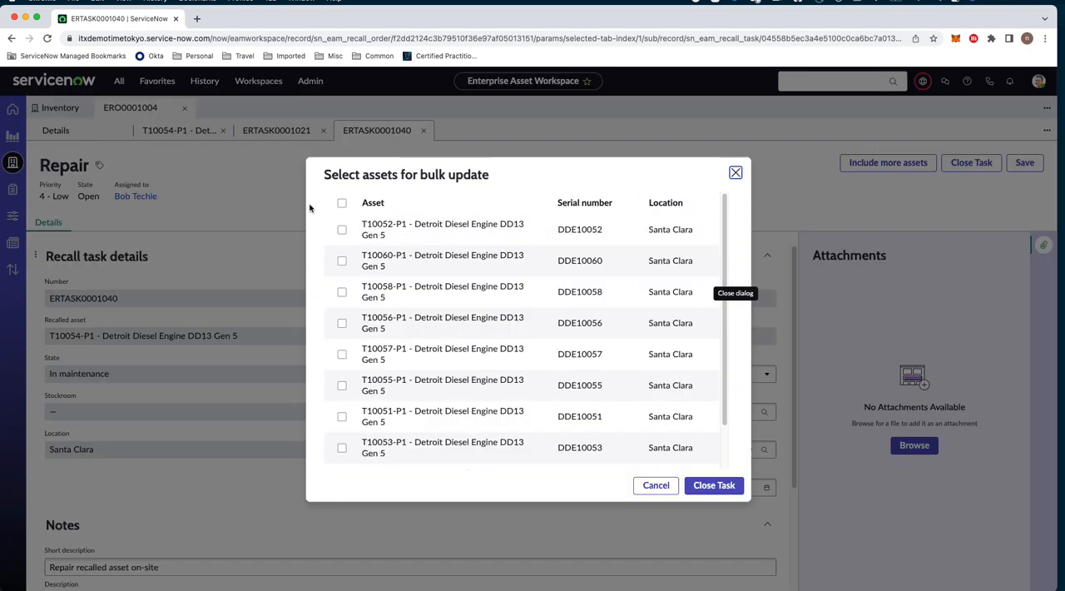
left_click(340, 202)
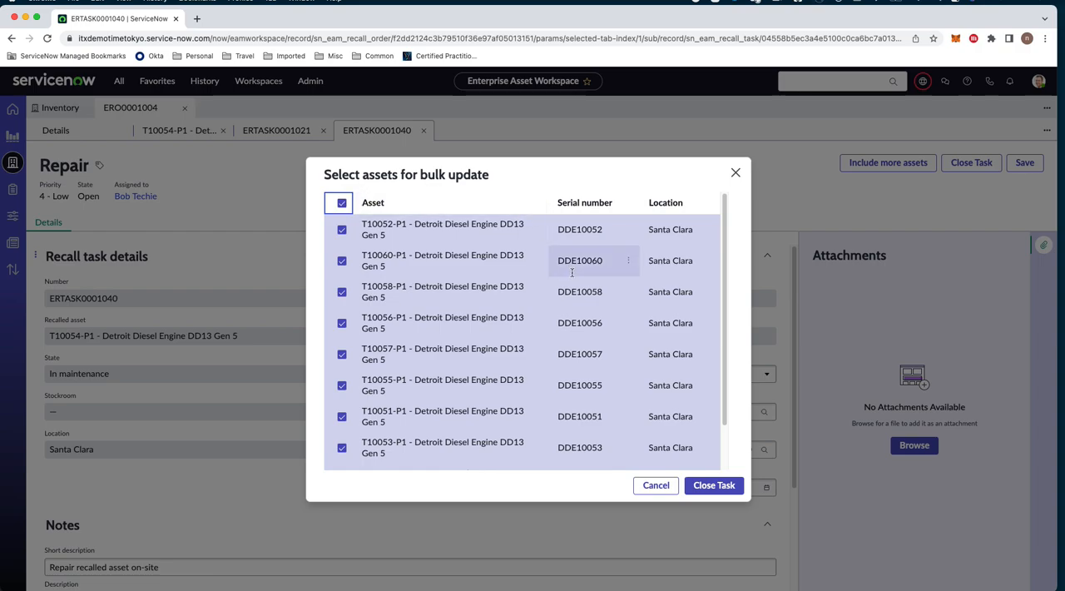
mouse_move(713, 485)
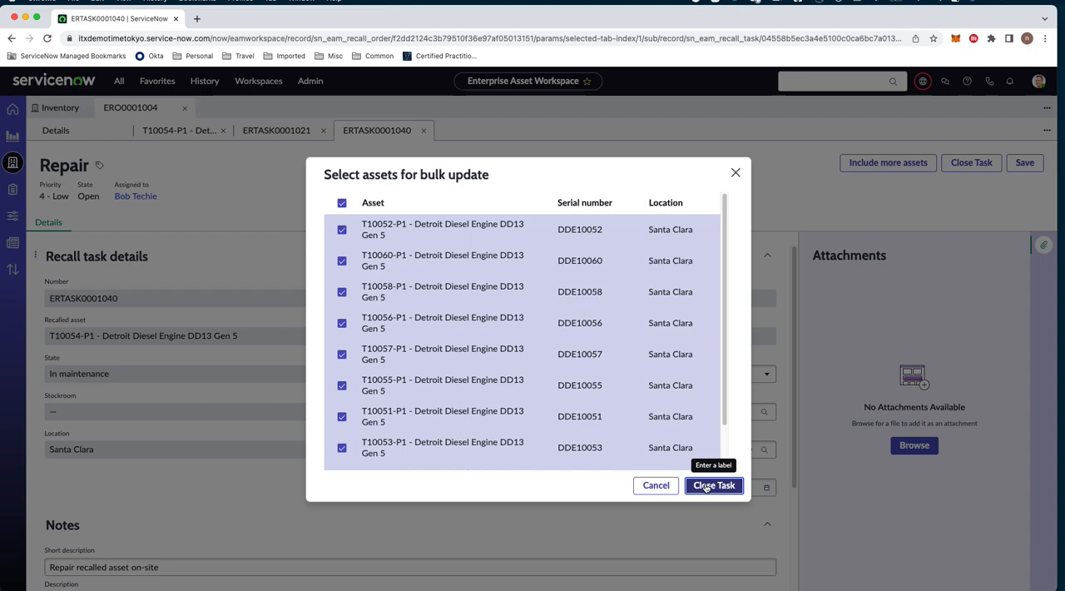
left_click(714, 485)
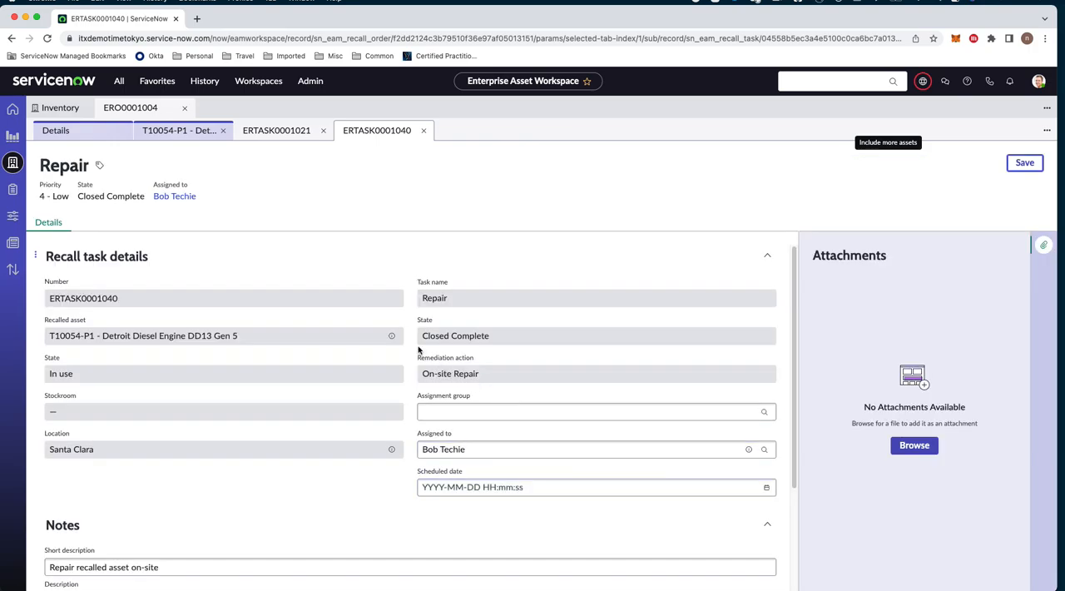
mouse_move(409, 374)
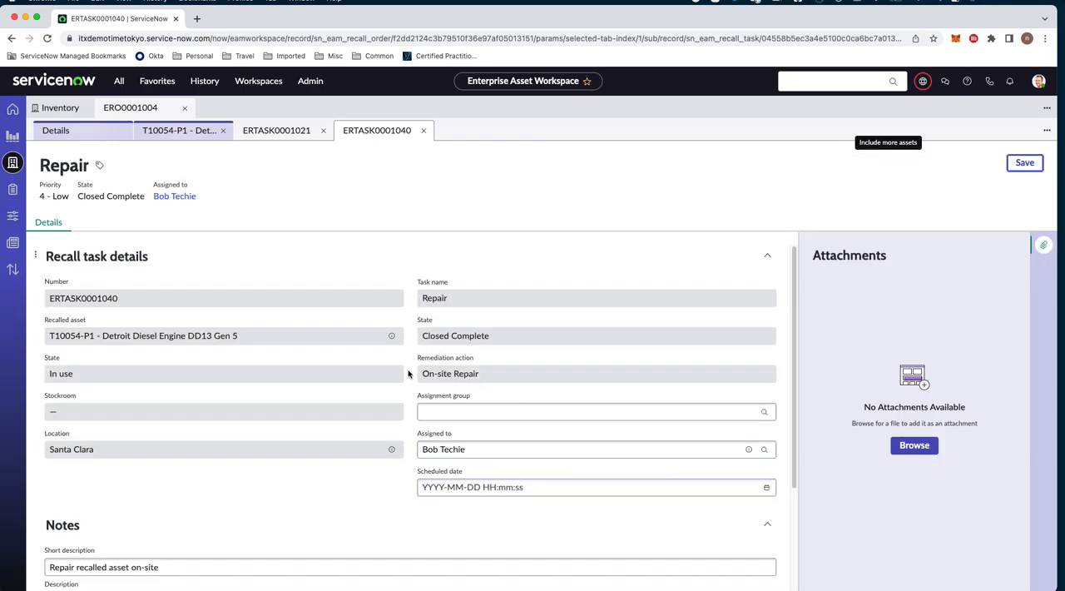
Step: Refresh T10054-P1's recall tasks to show both Closed Complete, then return to ERO0001004's details
scroll("down", 3)
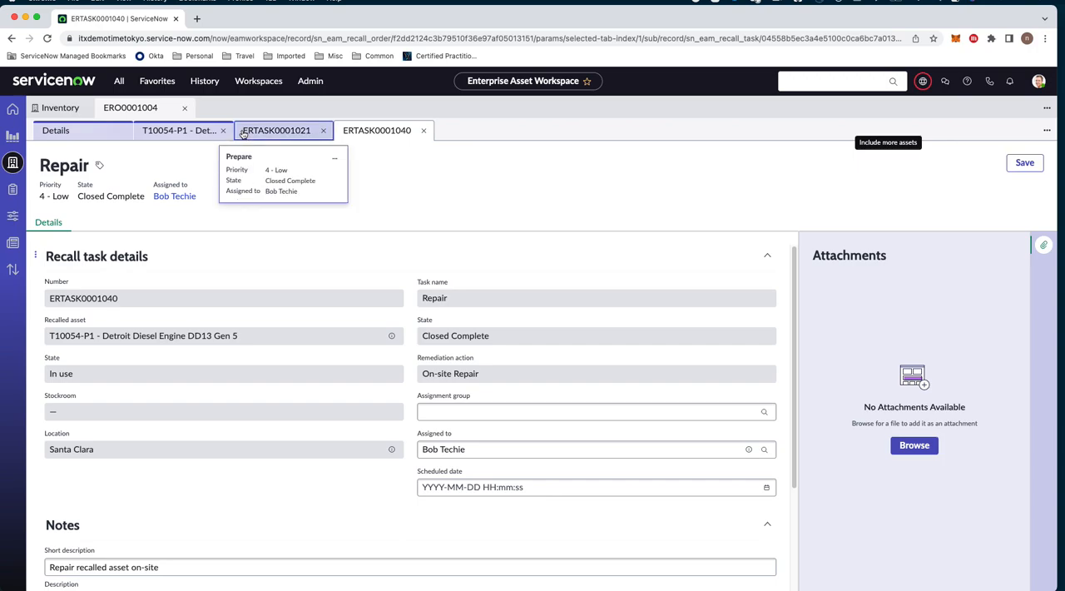
left_click(179, 131)
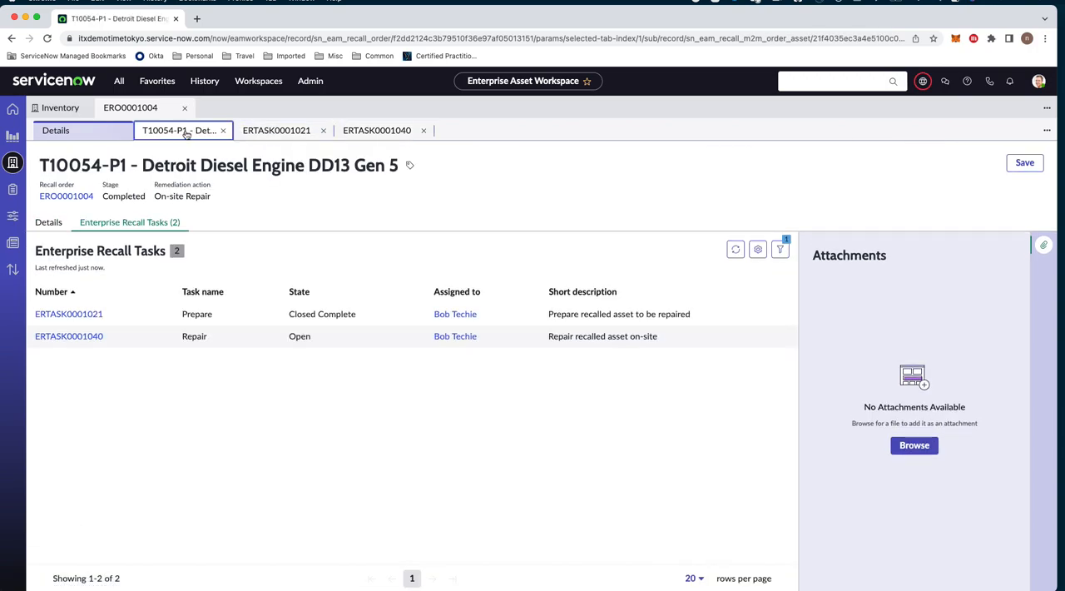
left_click(735, 249)
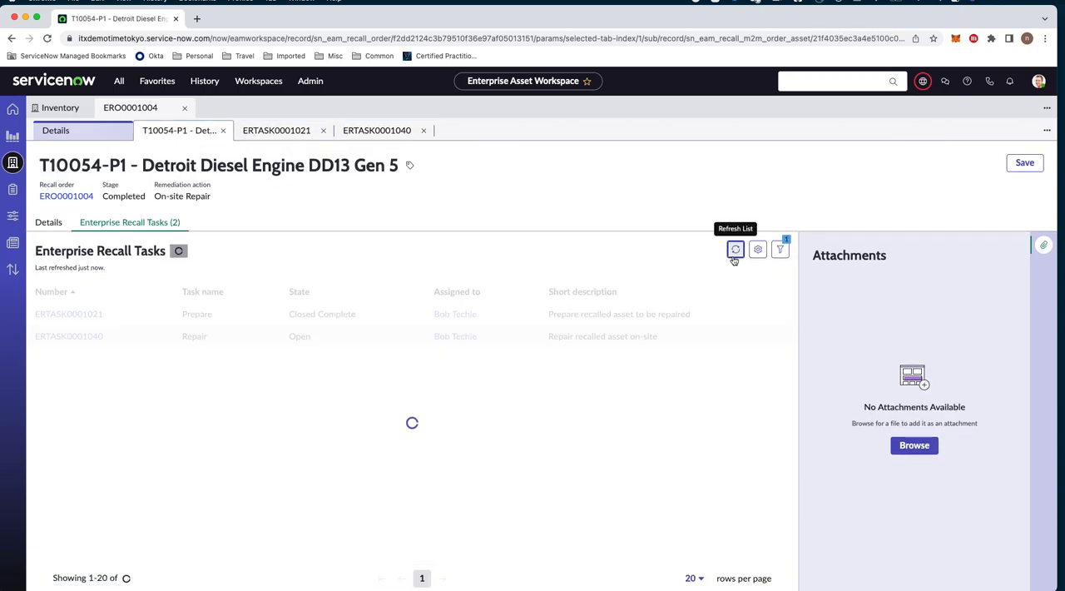
left_click(736, 248)
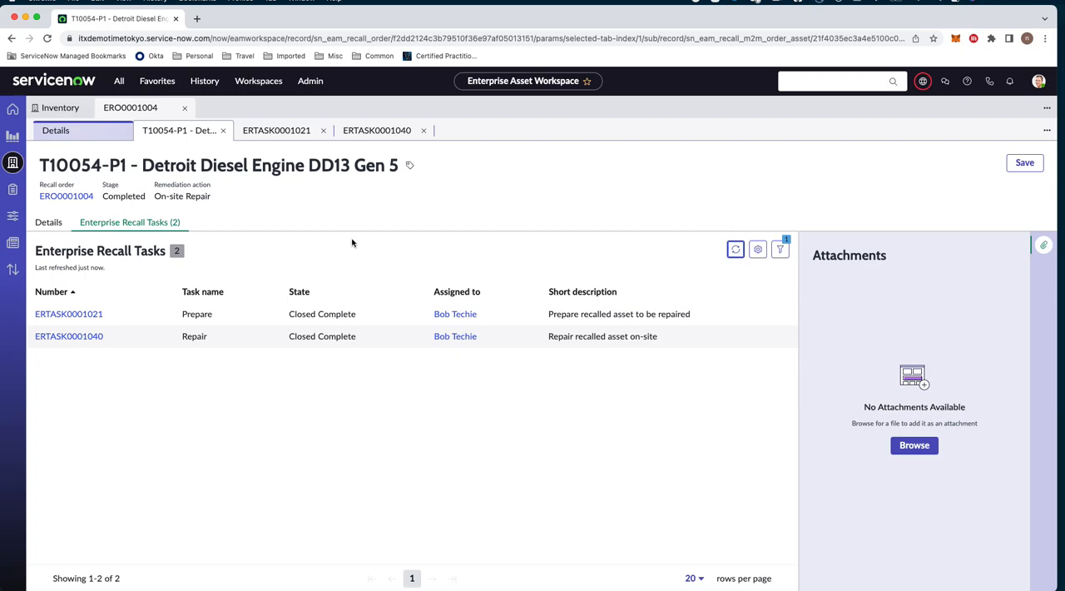
left_click(54, 130)
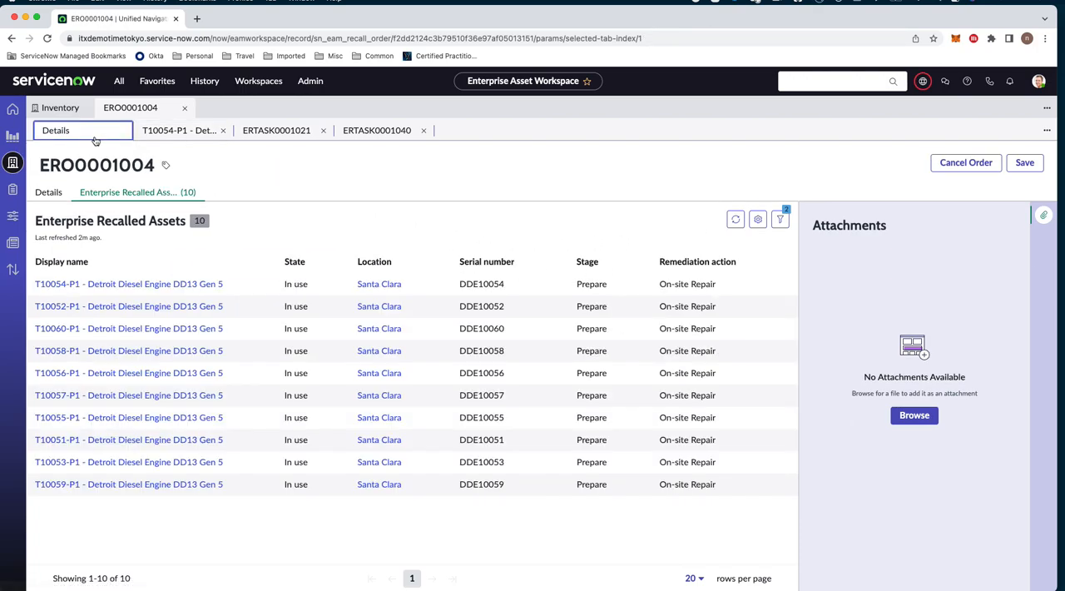
Step: Refresh the open recall orders list so ERO0001004 drops off, leaving two open orders
left_click(48, 192)
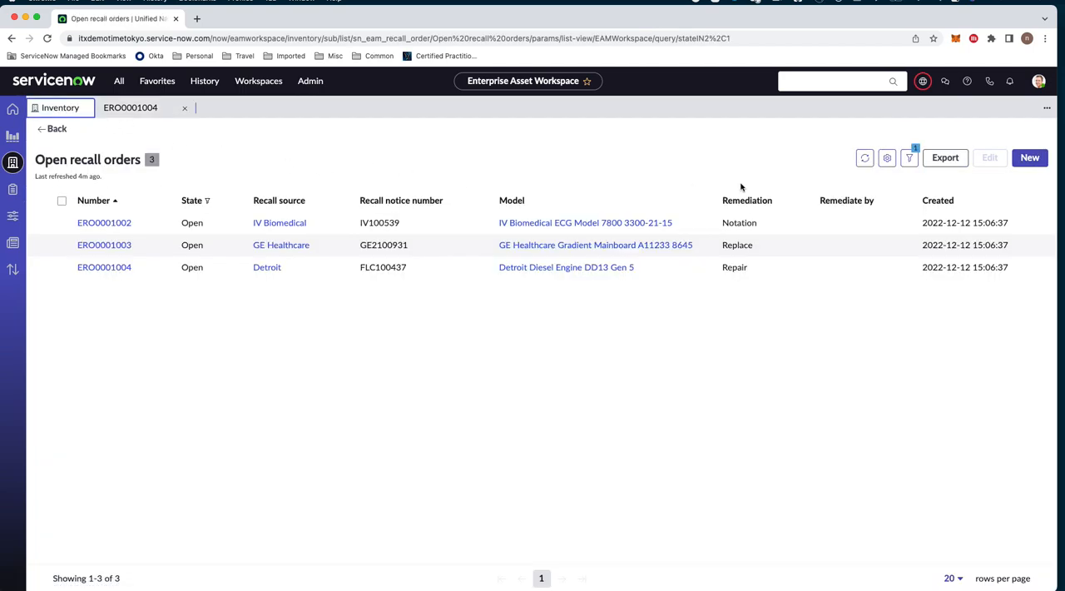
left_click(865, 157)
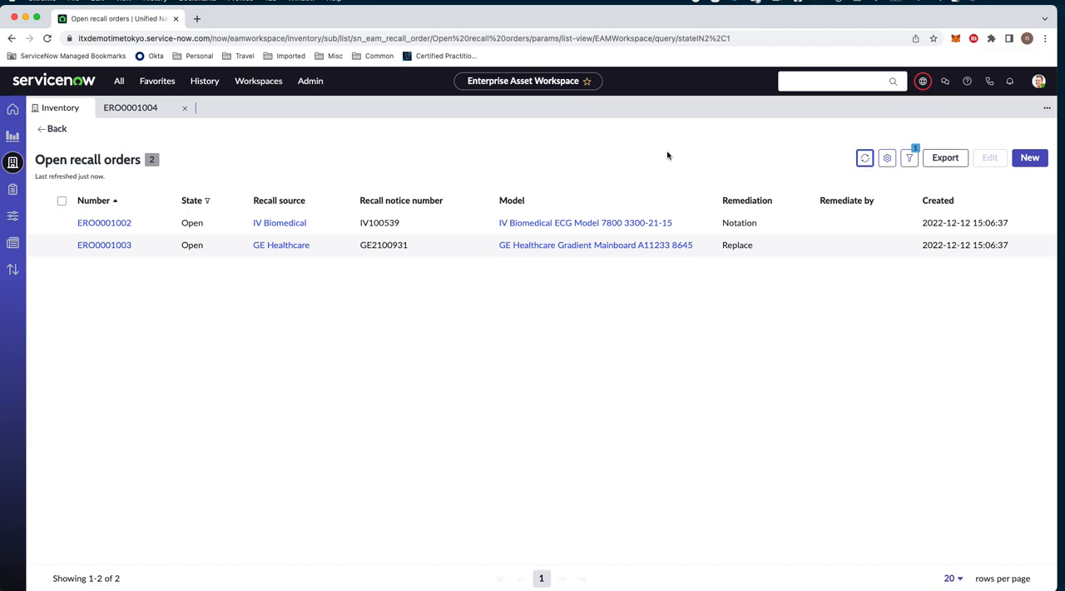
mouse_move(629, 146)
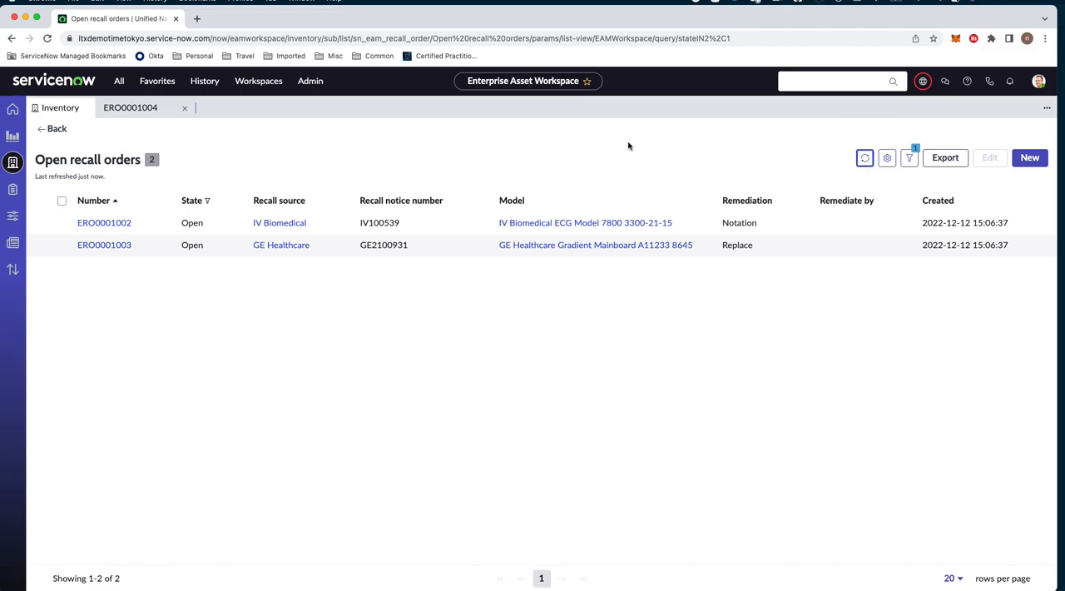
mouse_move(613, 144)
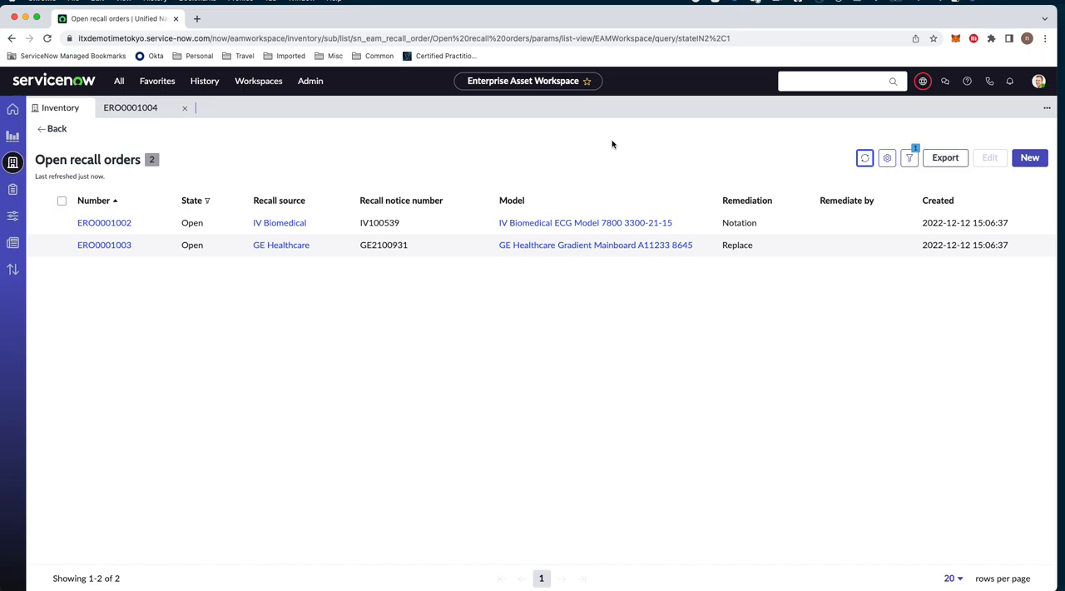